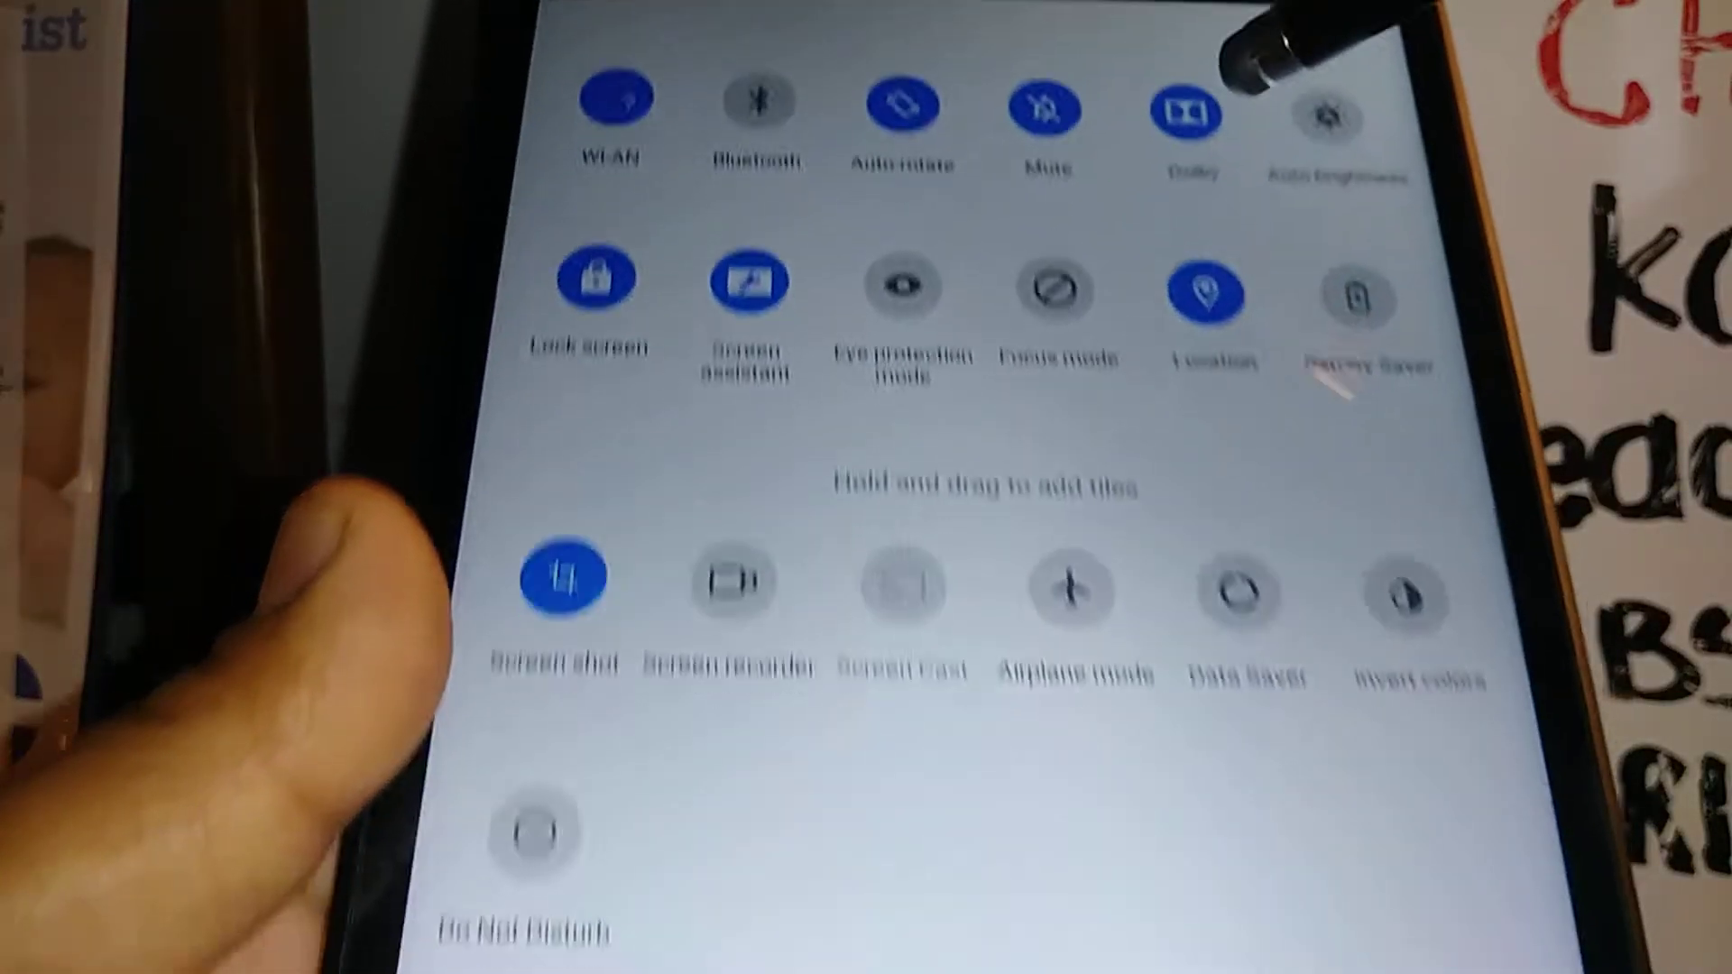
# Scroll quick settings and bring up the Screen assistant shortcut panel
pyautogui.scroll(-3)
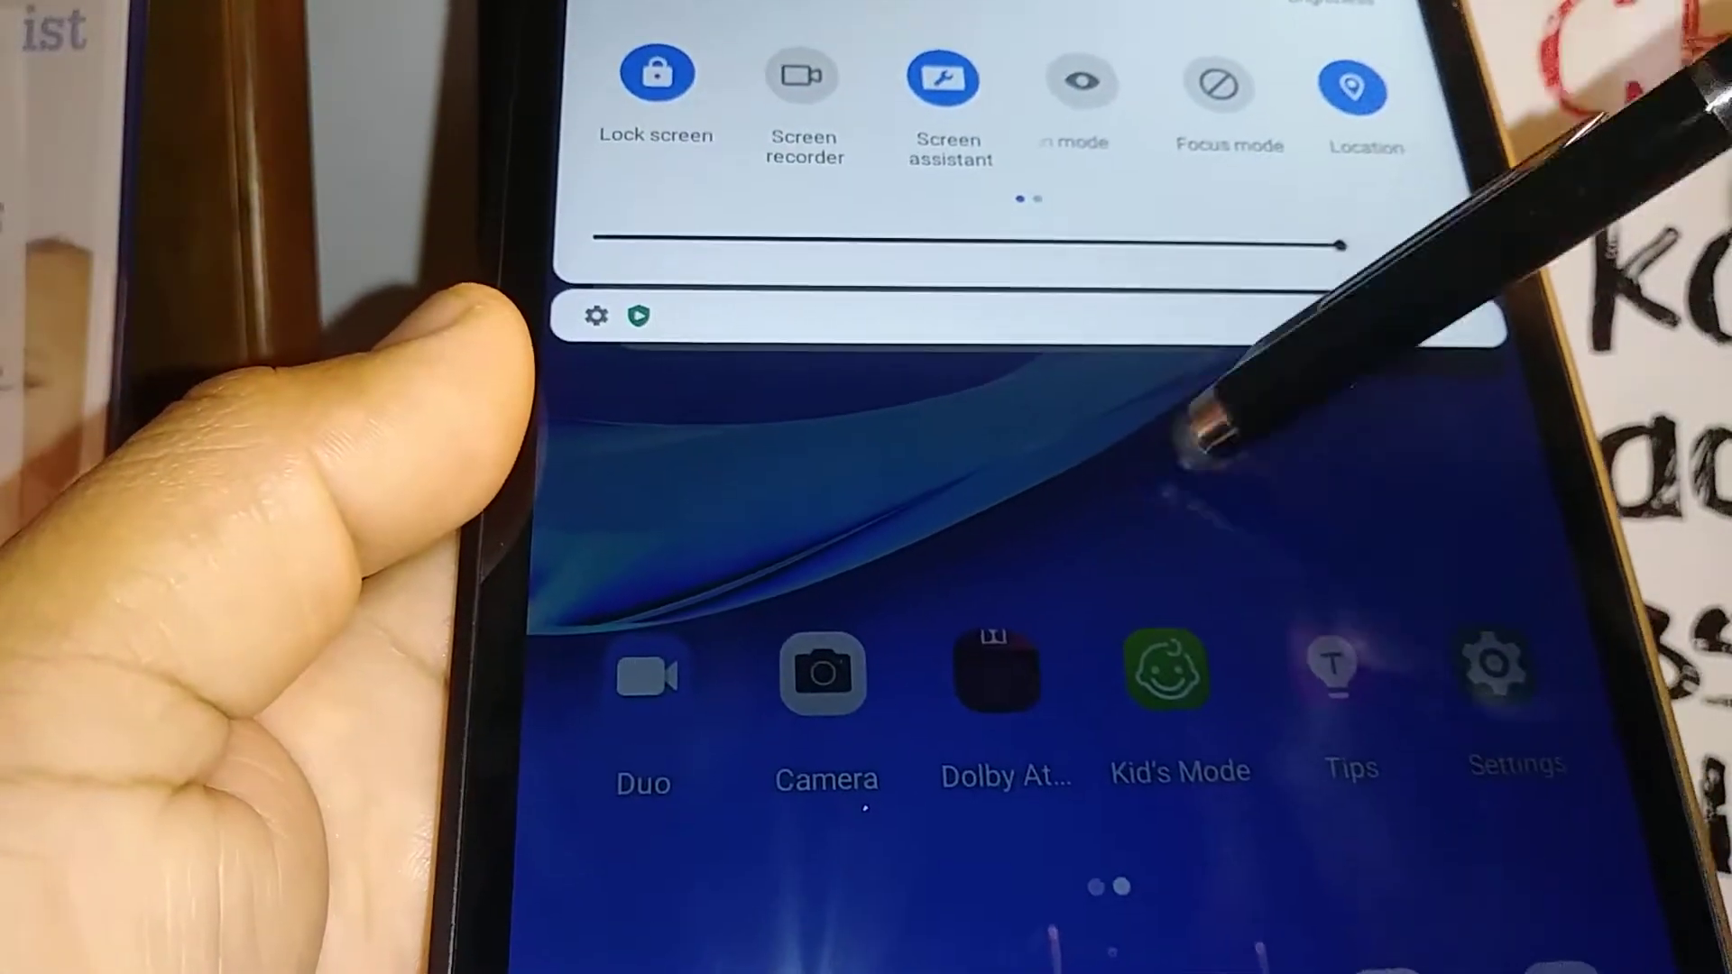
pyautogui.click(944, 74)
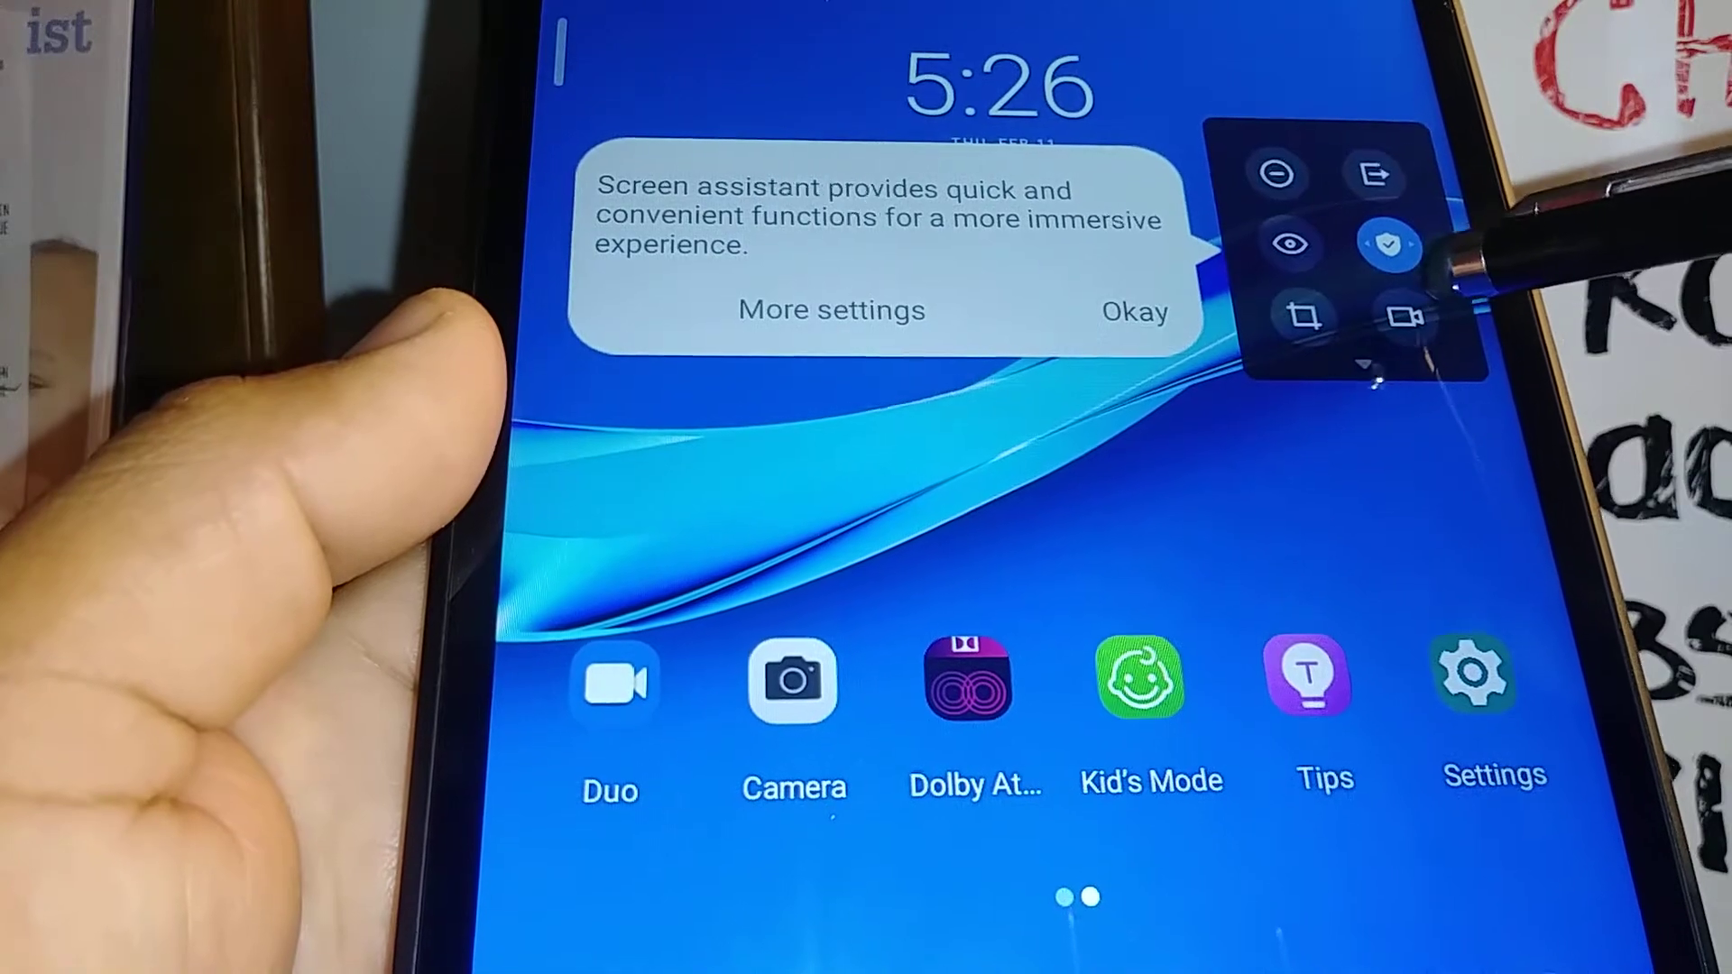
# Launch the recorder from Screen assistant shortcuts and start a new recording
pyautogui.click(1132, 311)
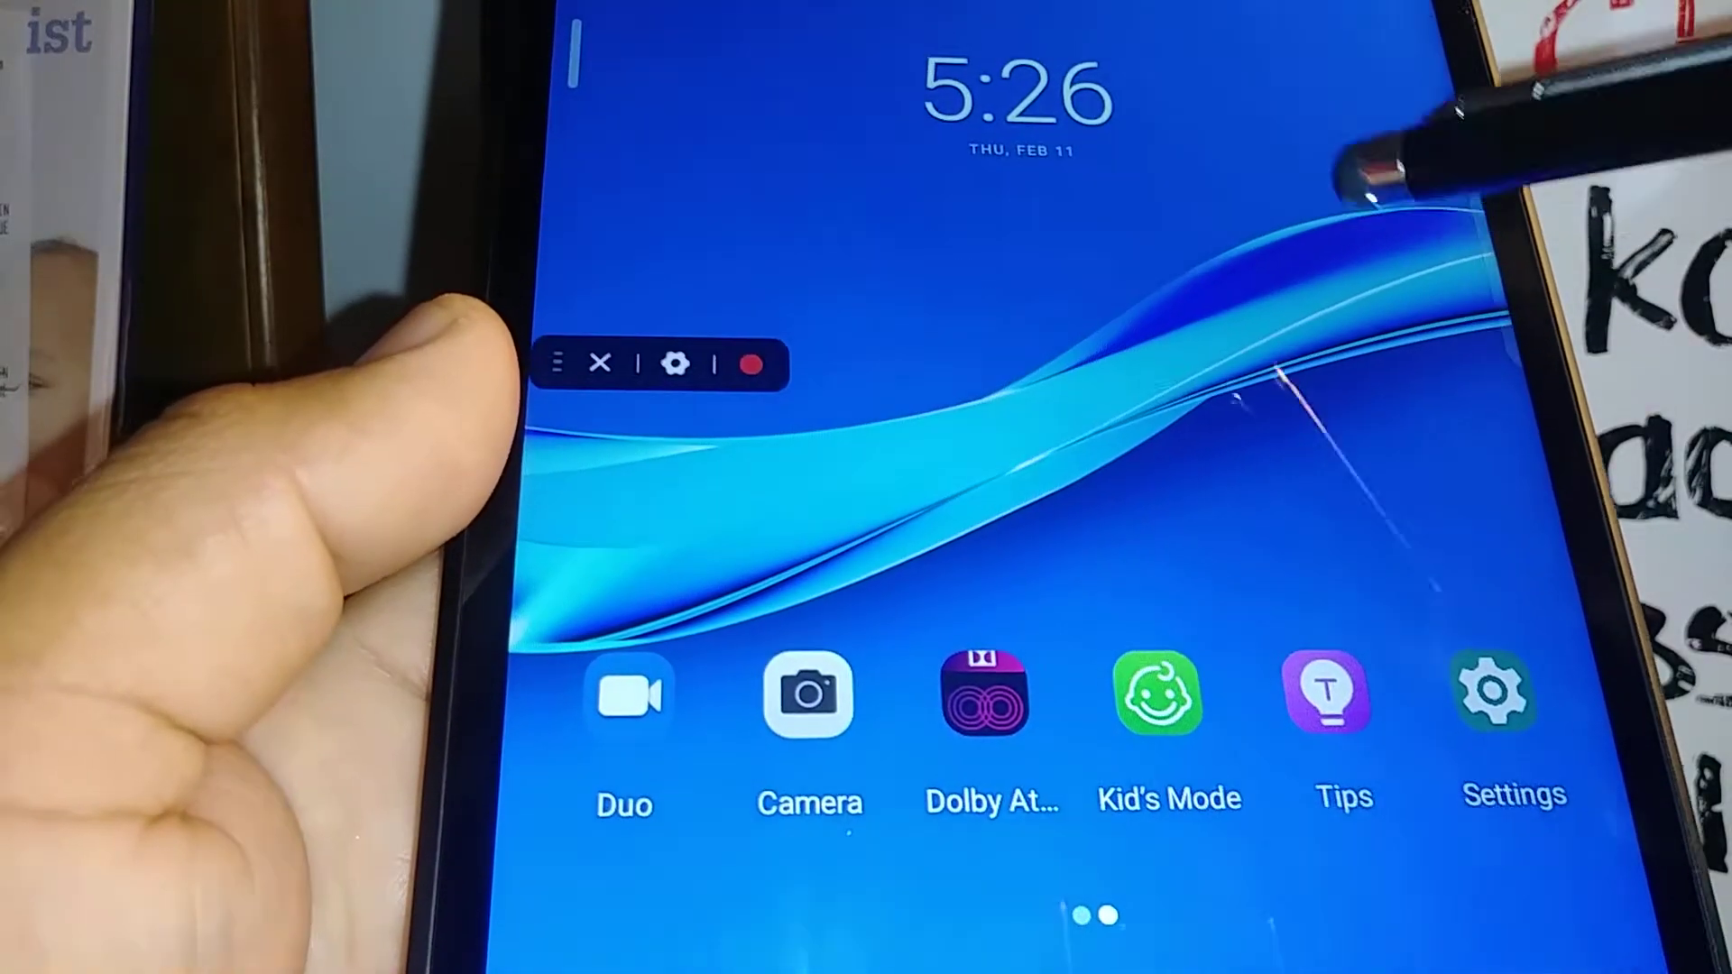
pyautogui.click(754, 364)
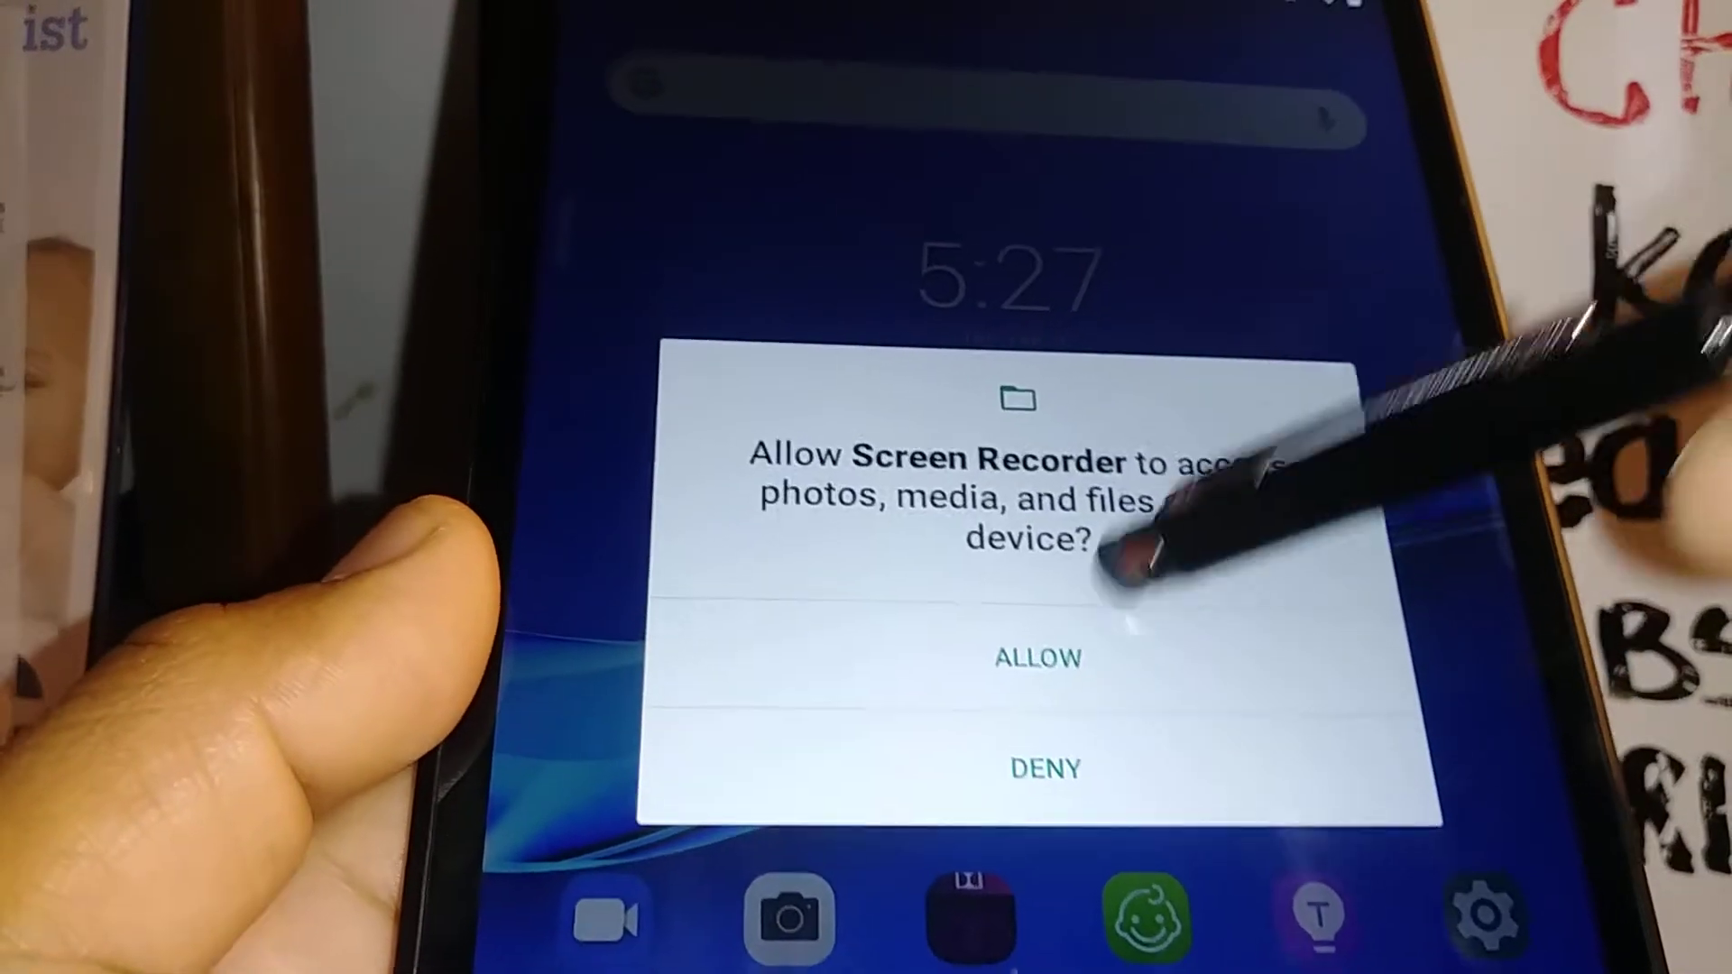
# Allow photos, media and files access and confirm START NOW to begin capturing
pyautogui.click(1034, 658)
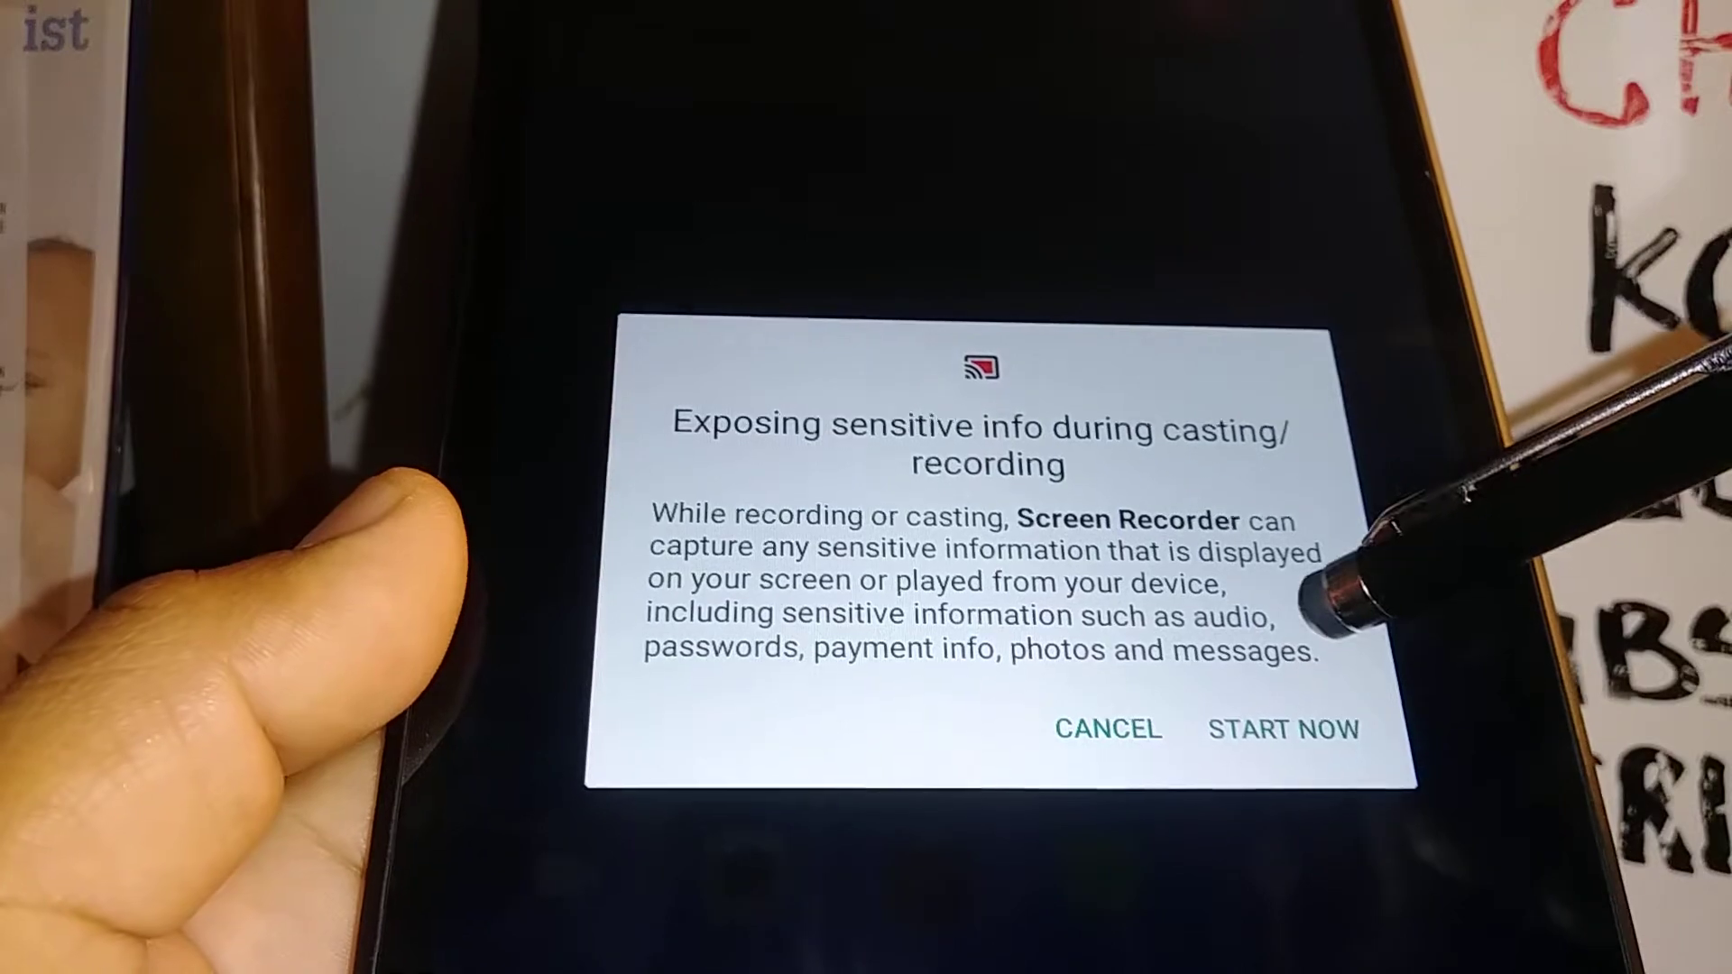
pyautogui.click(1283, 729)
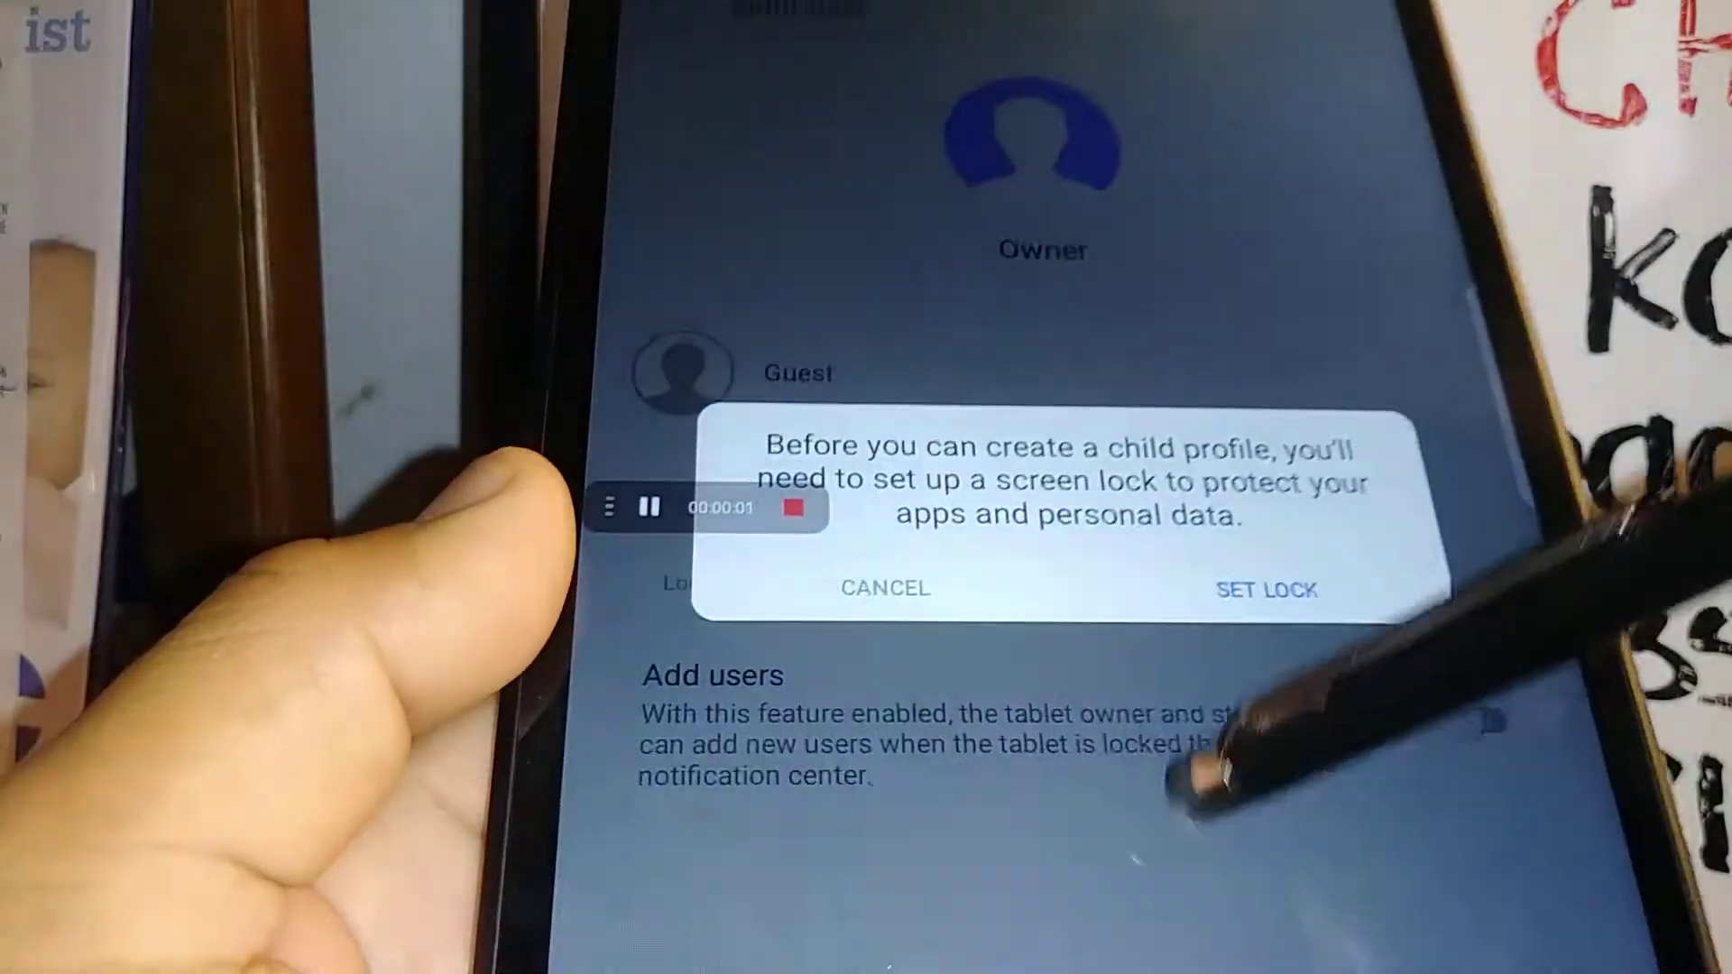
pyautogui.click(884, 587)
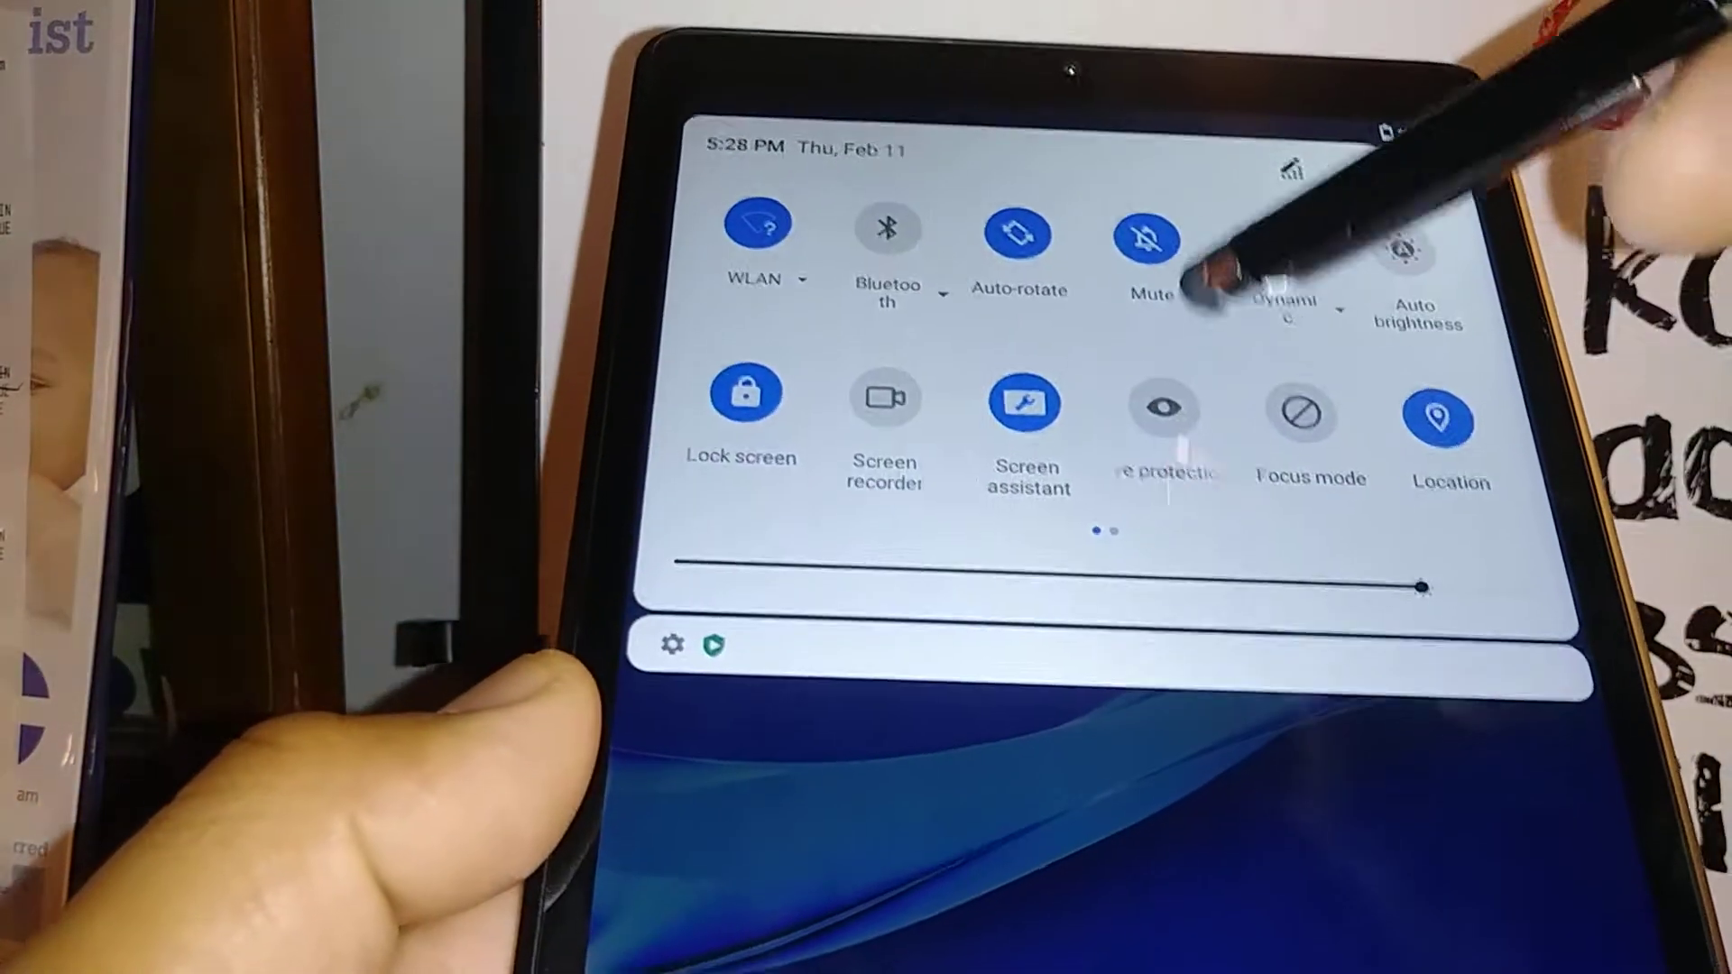
# Relaunch Screen recorder from its quick settings tile and accept the START NOW warning
pyautogui.hscroll(-3)
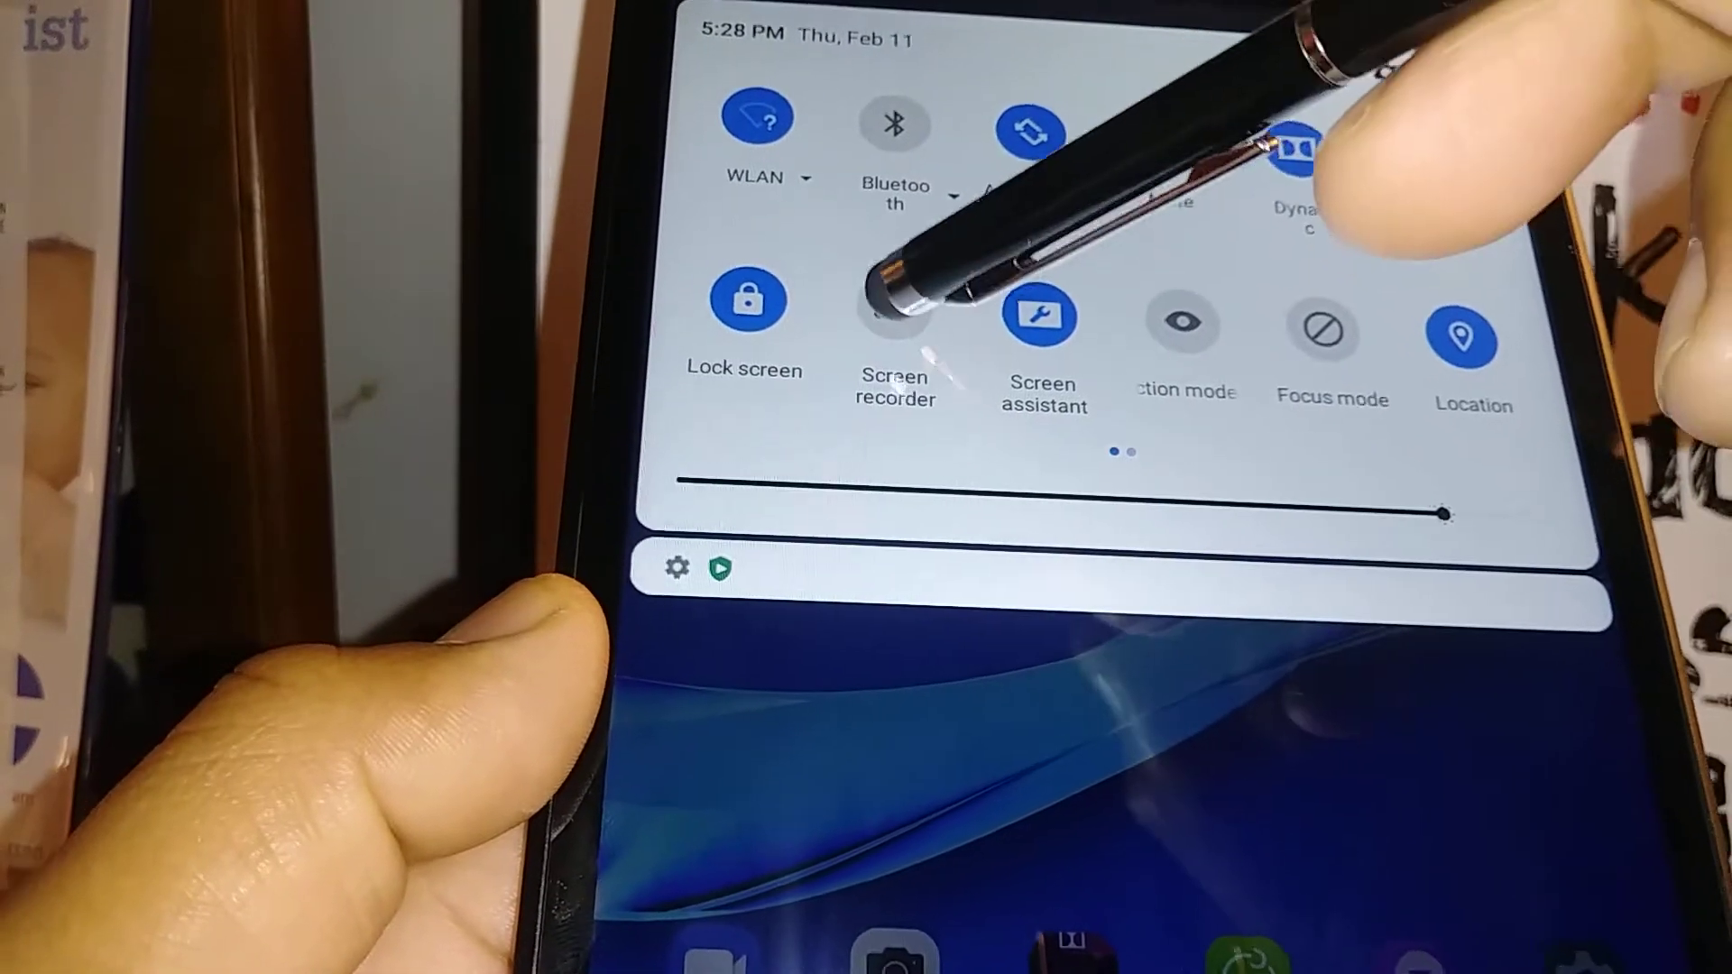
pyautogui.click(895, 309)
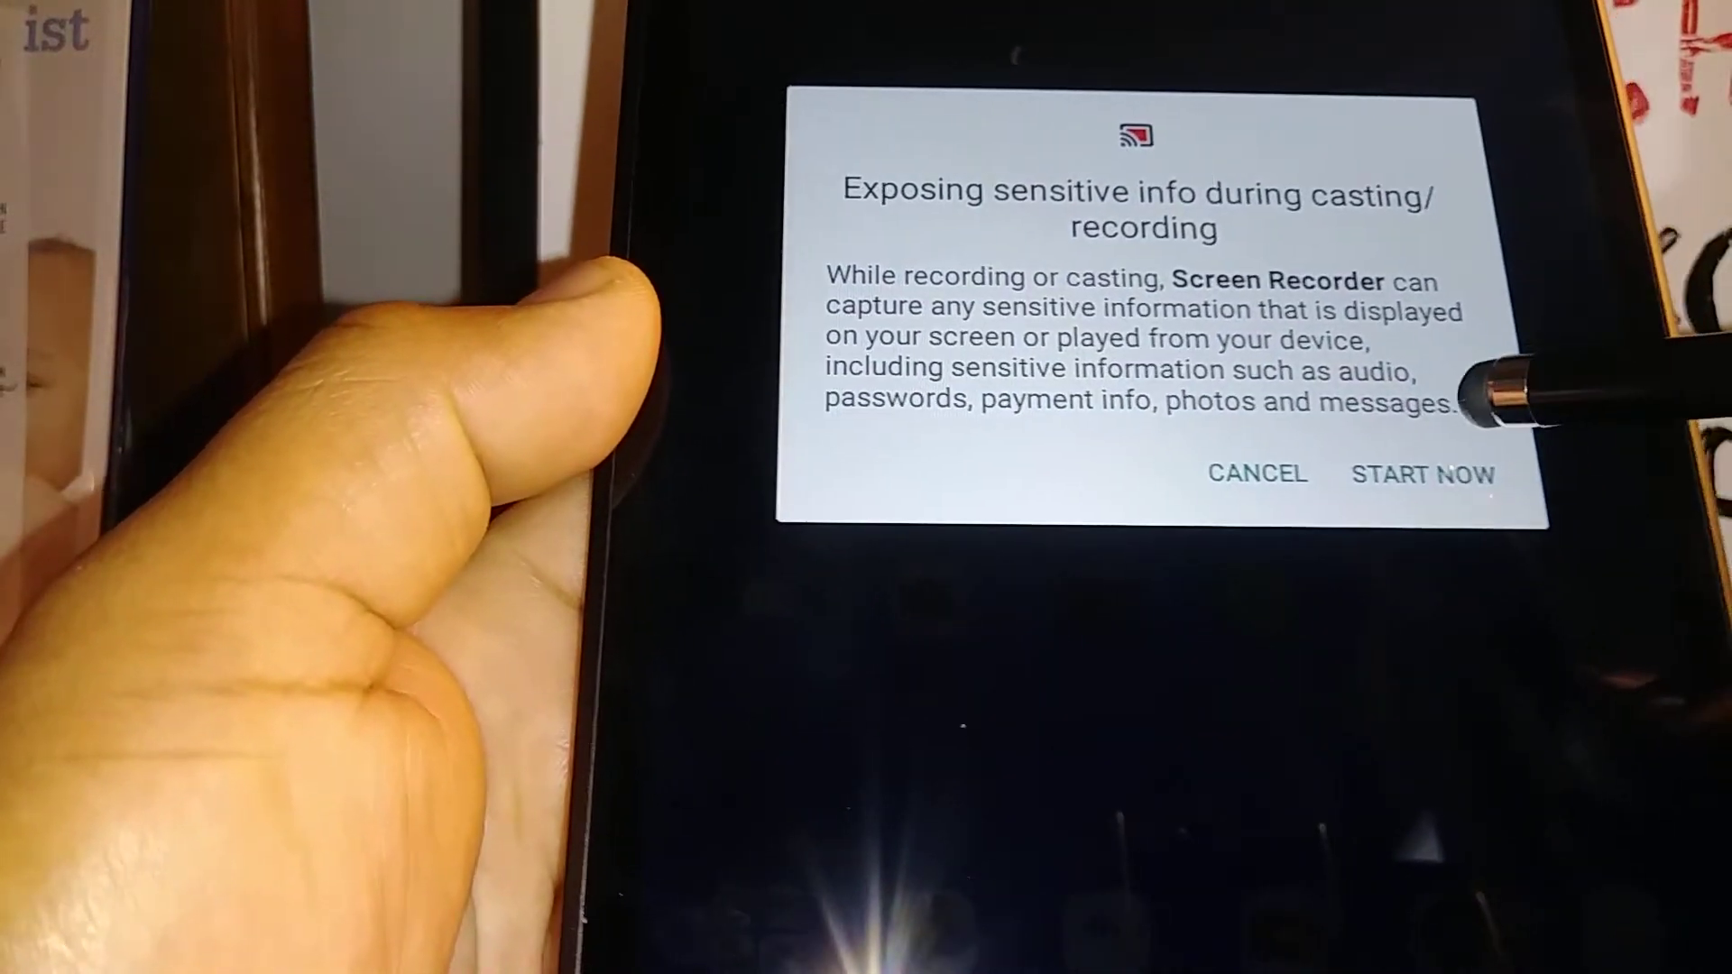
pyautogui.click(1422, 475)
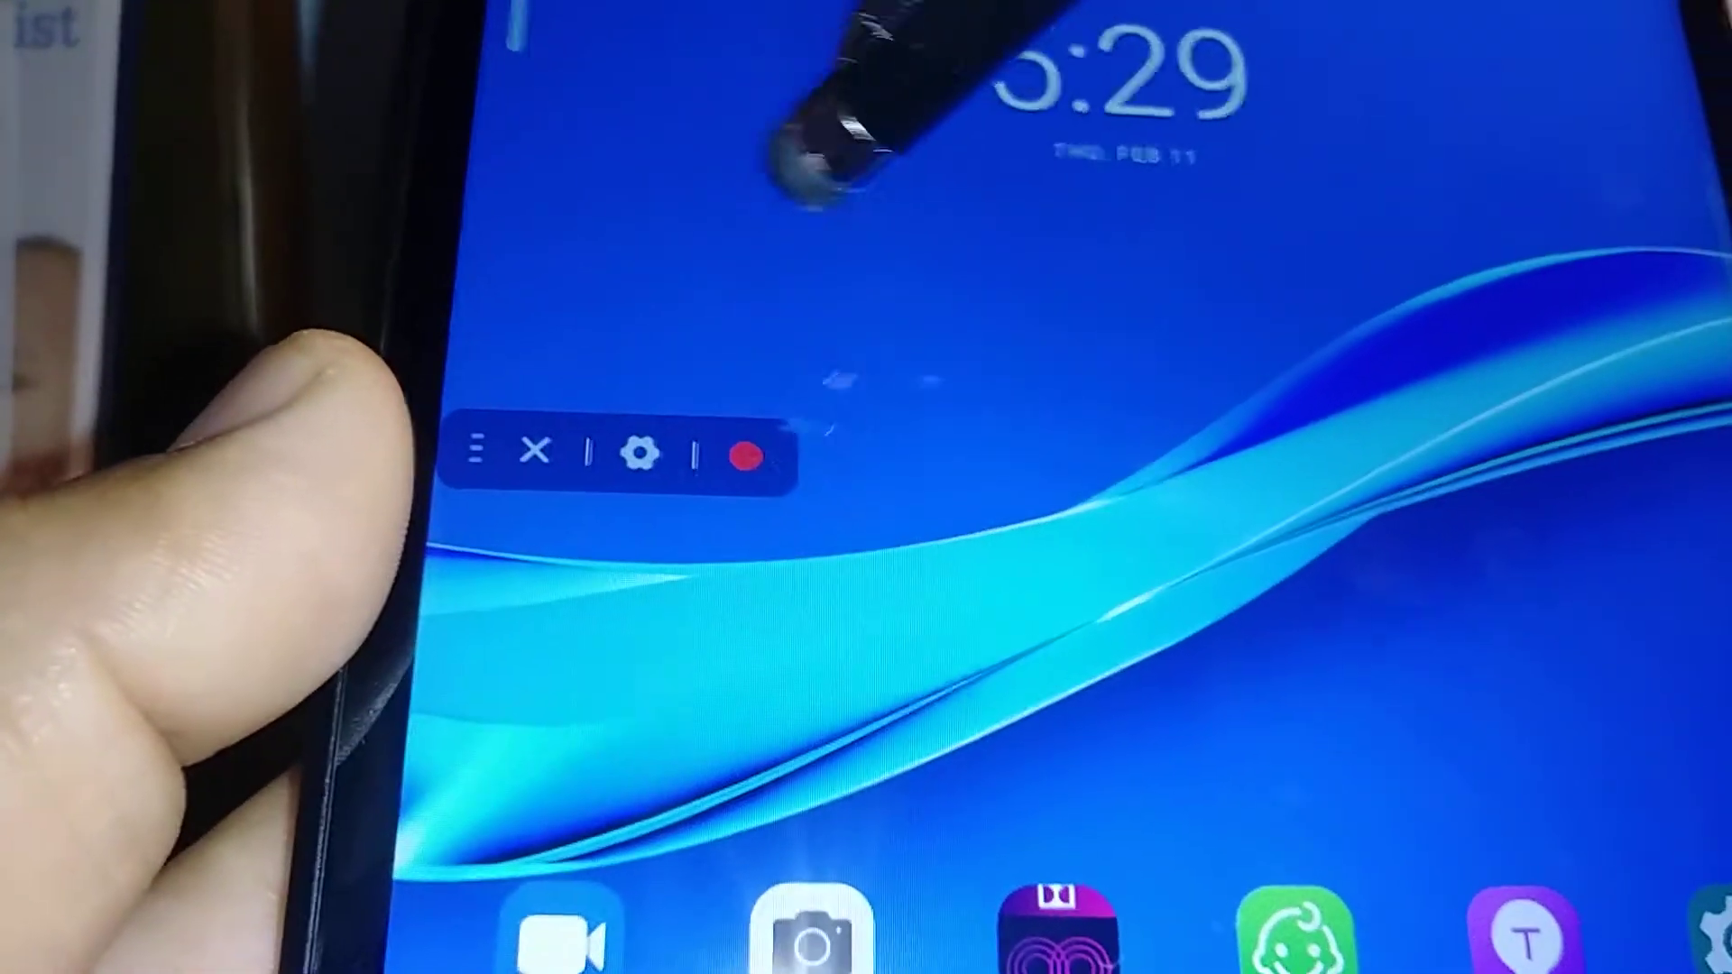
# Enable Record mic audio in the recorder settings and grant audio permission
pyautogui.click(641, 452)
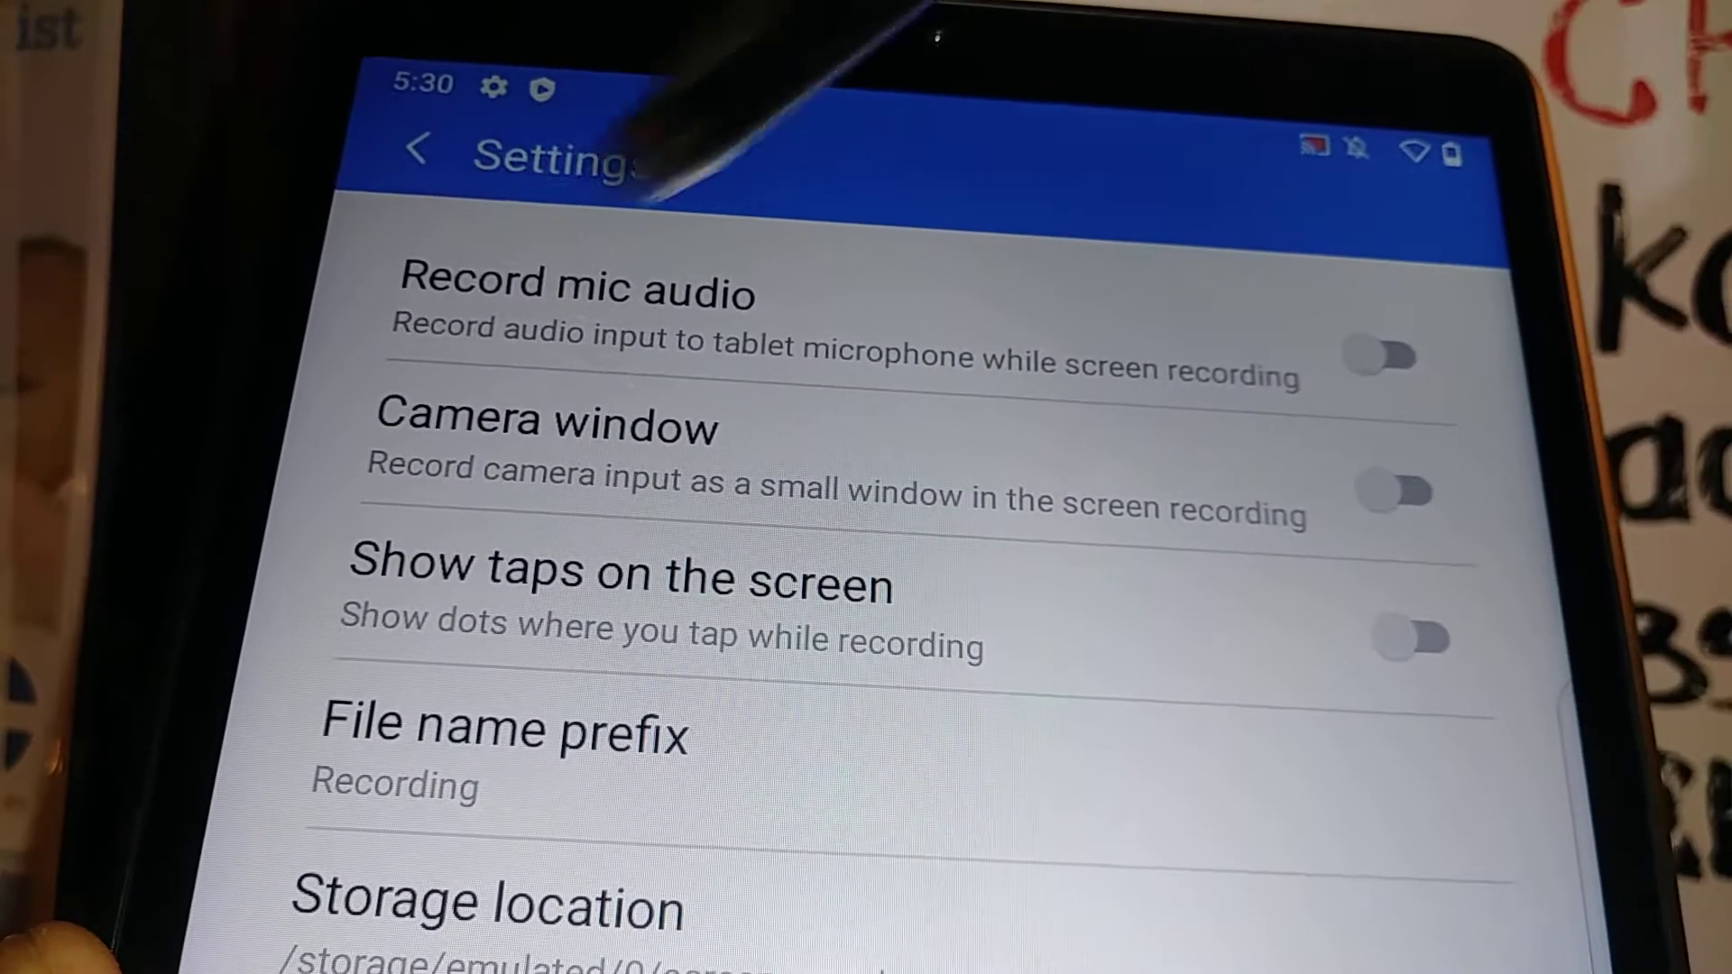
pyautogui.click(1402, 353)
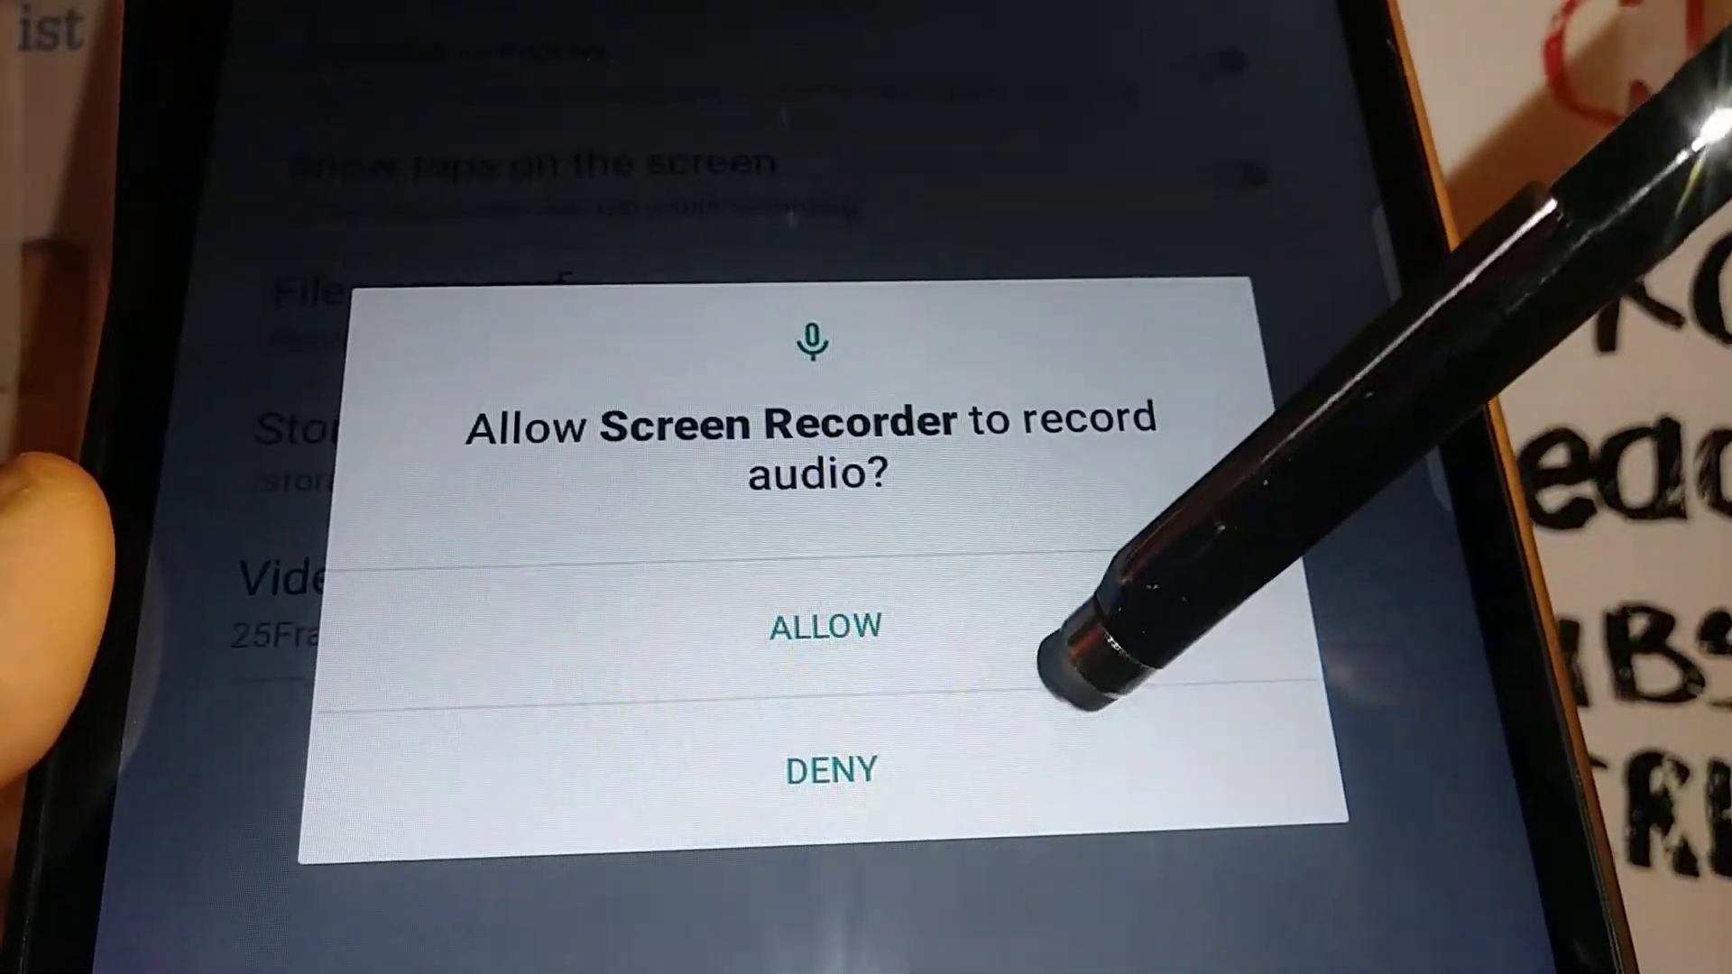
pyautogui.click(826, 625)
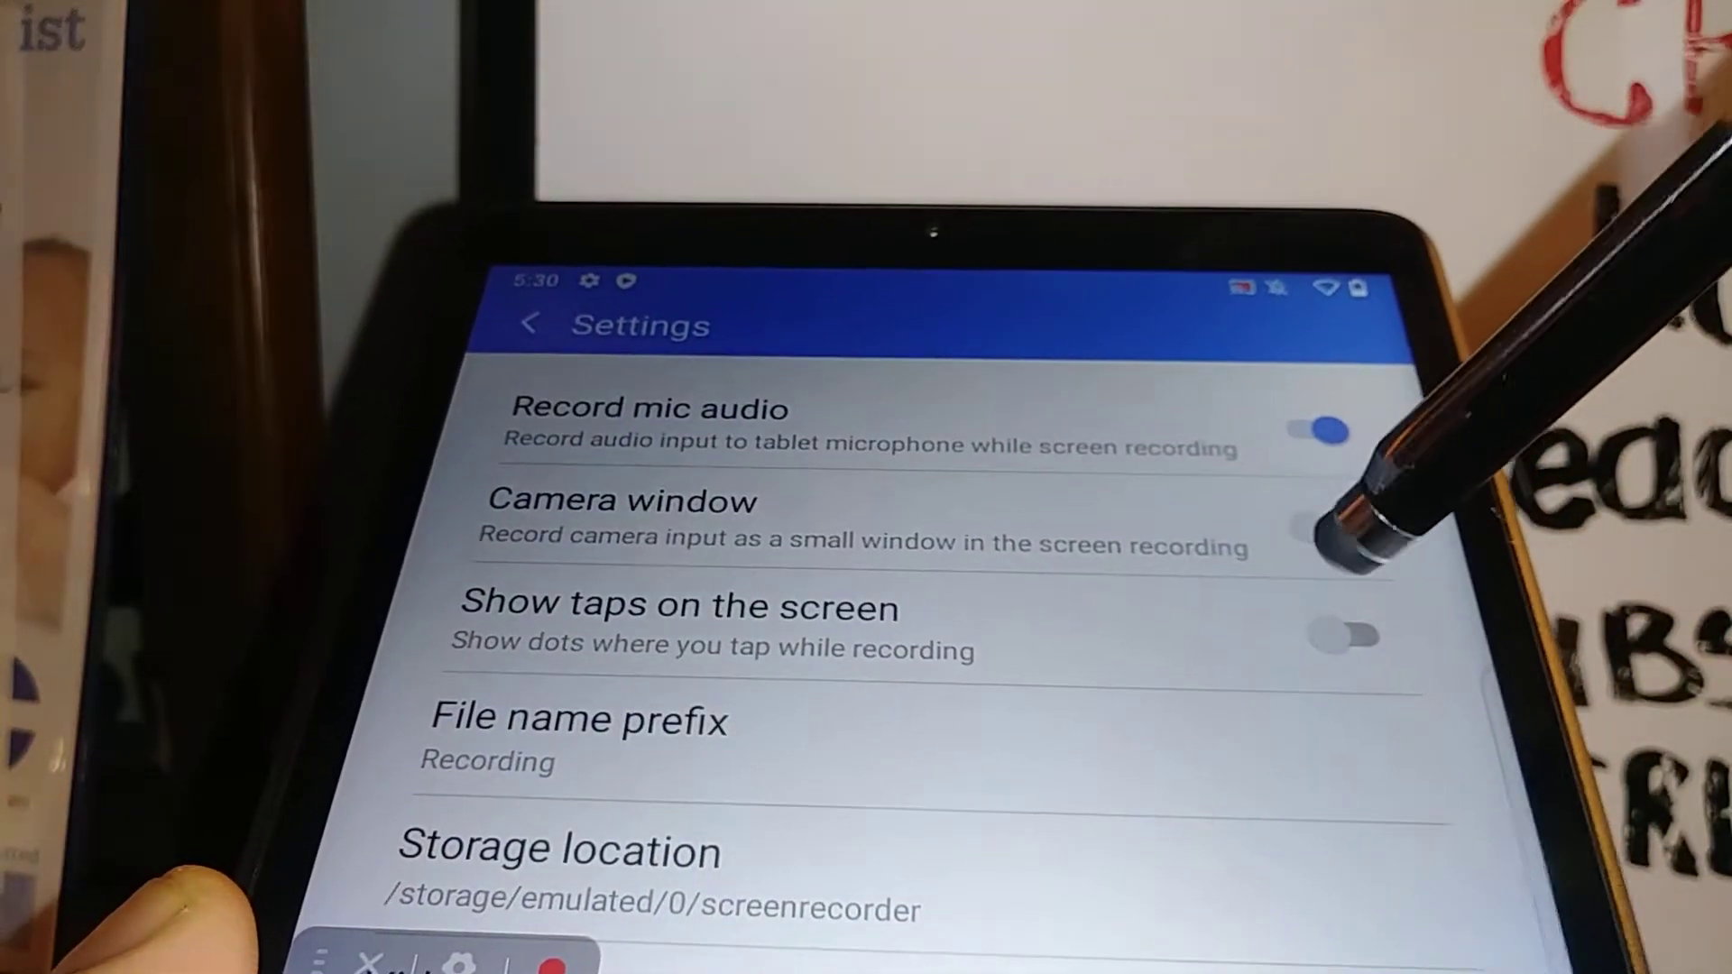
# Turn on the camera window, answer its permission prompt, and leave settings
pyautogui.click(1331, 525)
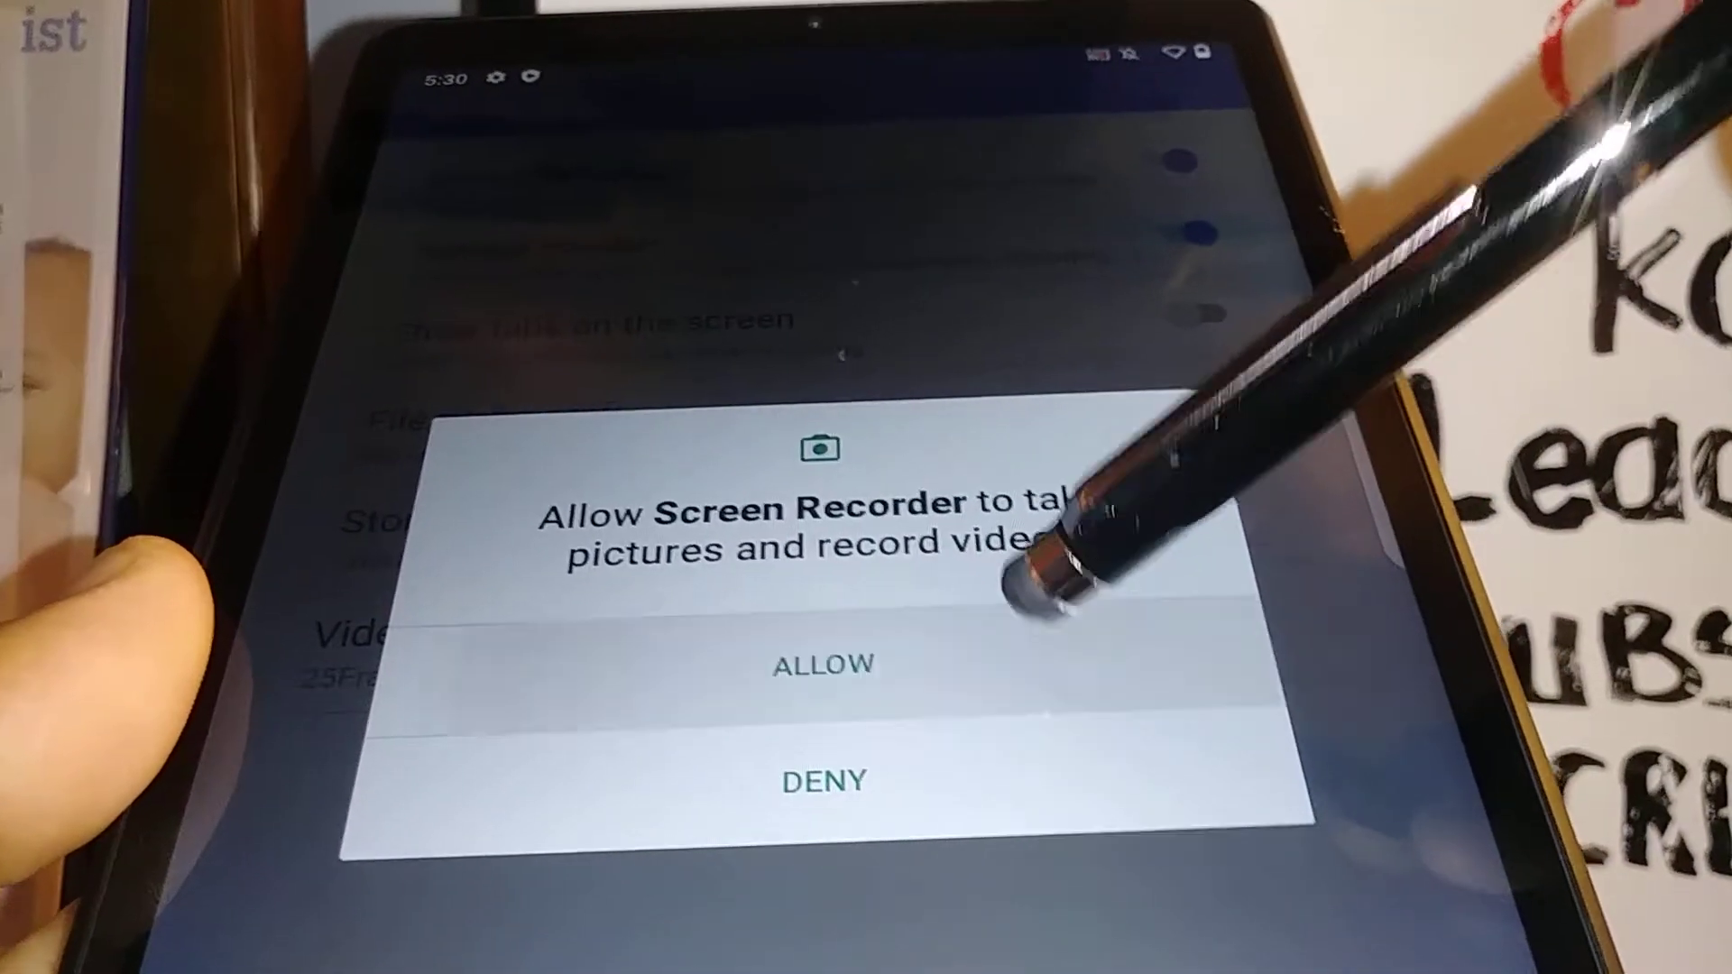
pyautogui.click(822, 664)
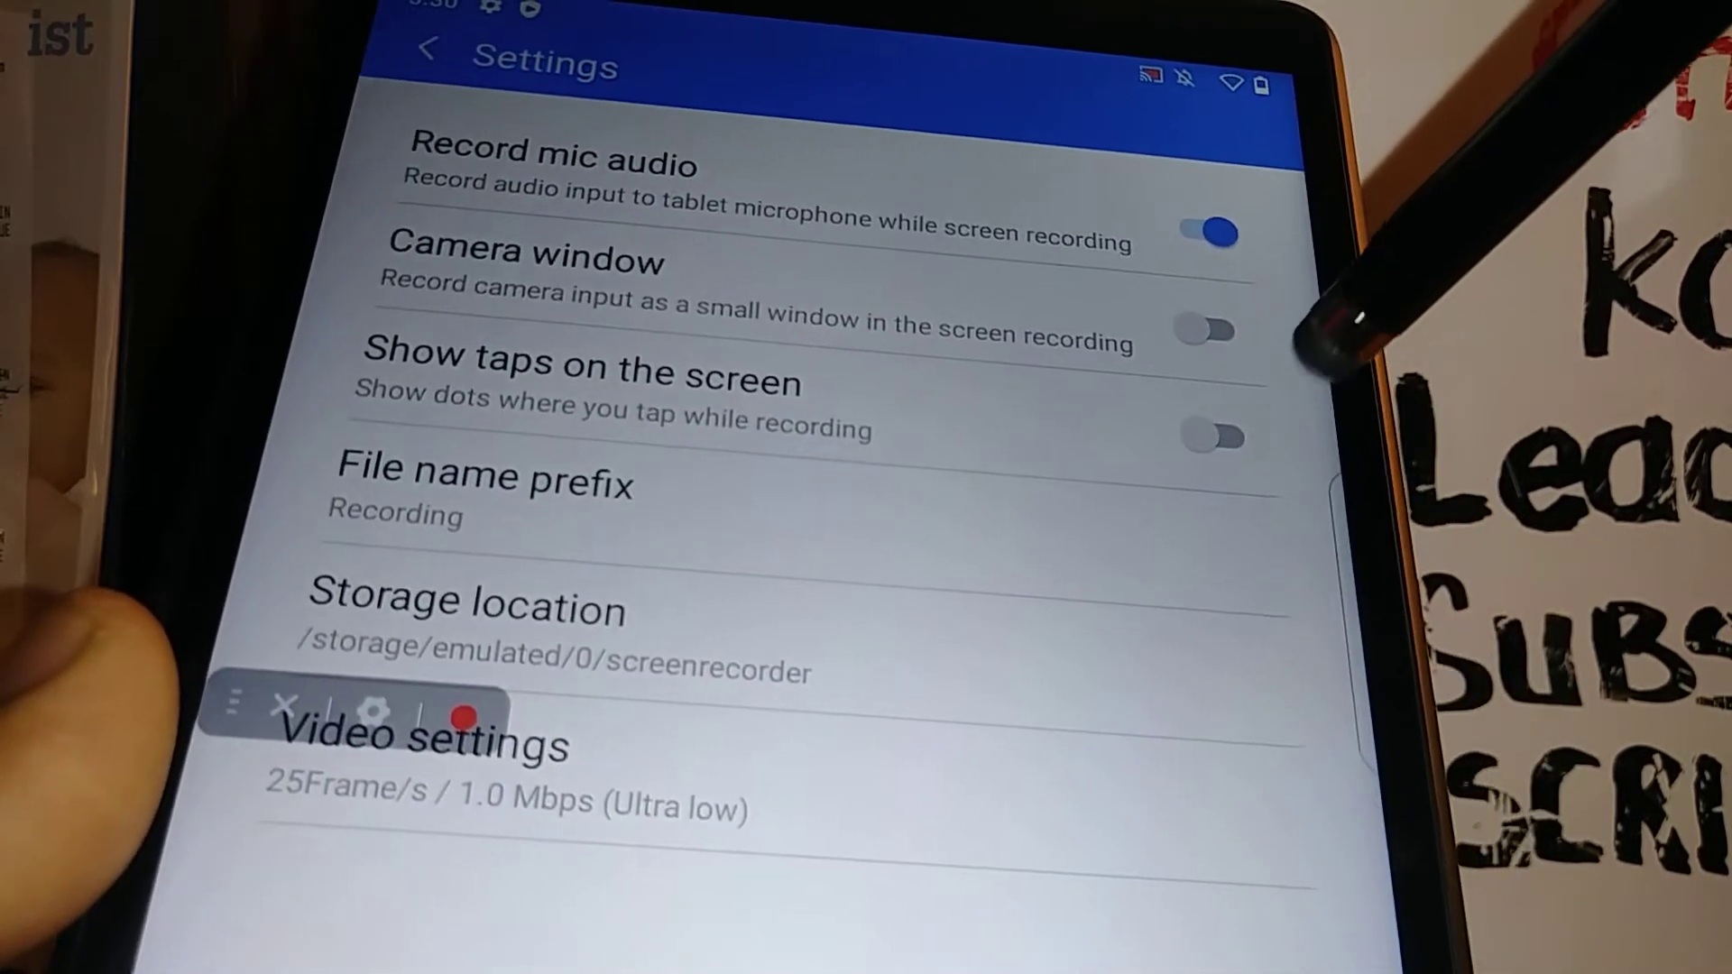
pyautogui.click(1210, 437)
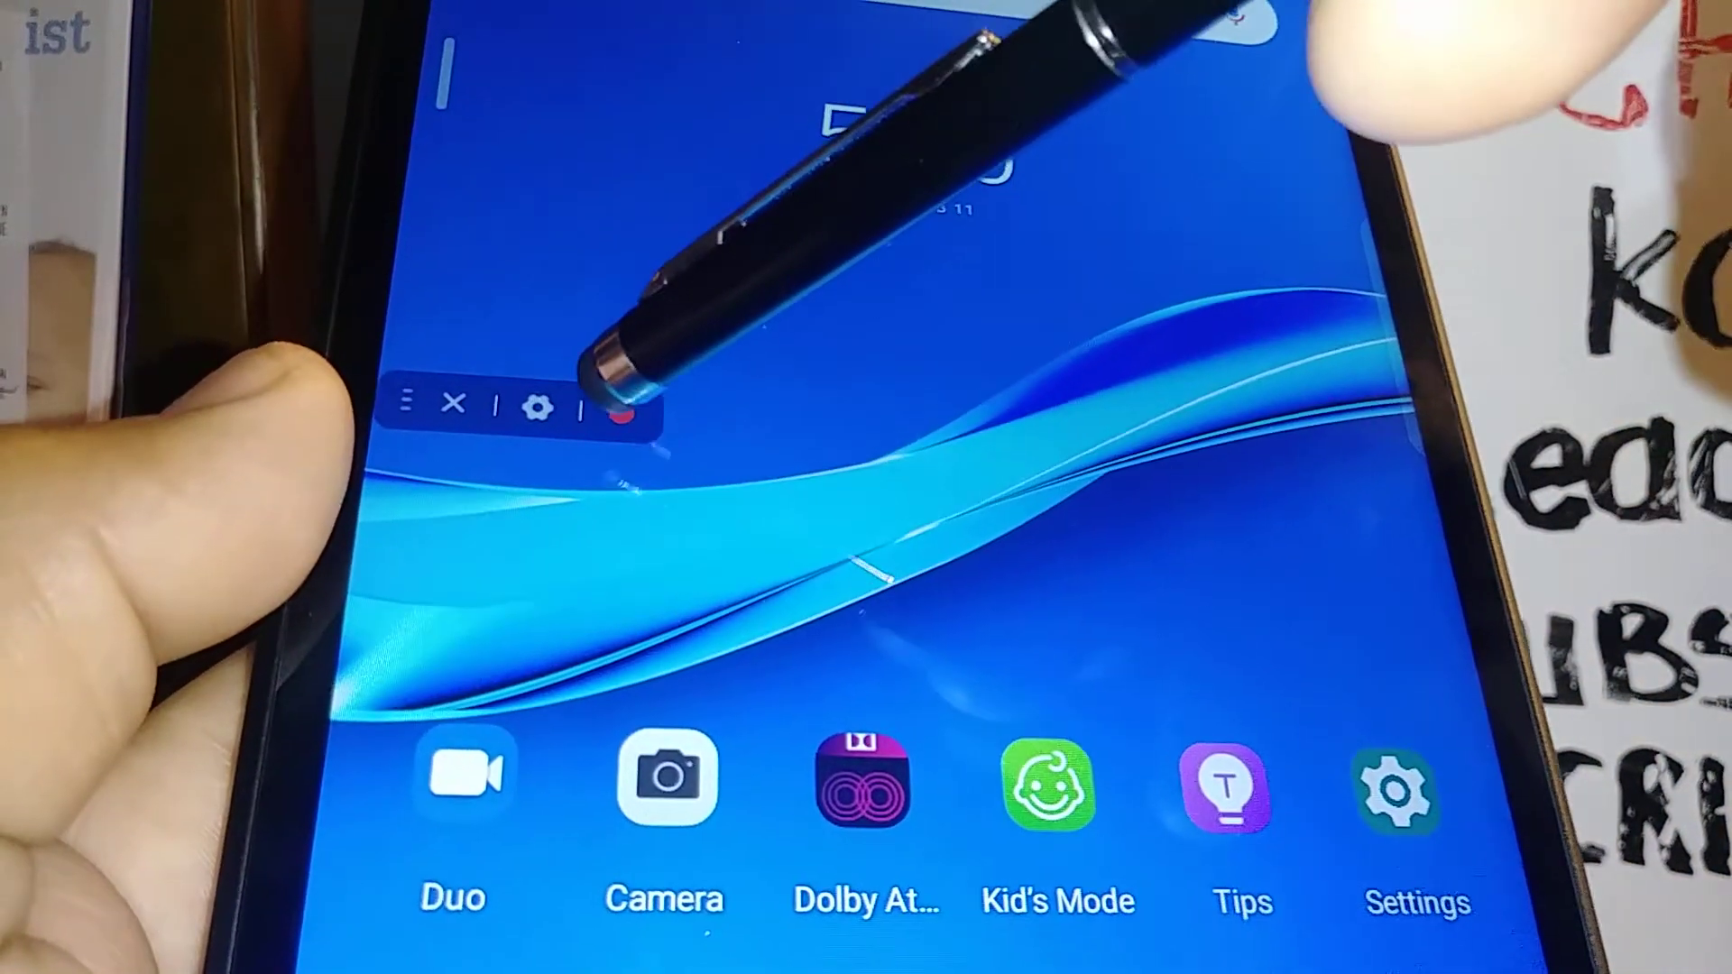
# Start recording, open YouTube, and retry on its offline screen
pyautogui.click(619, 422)
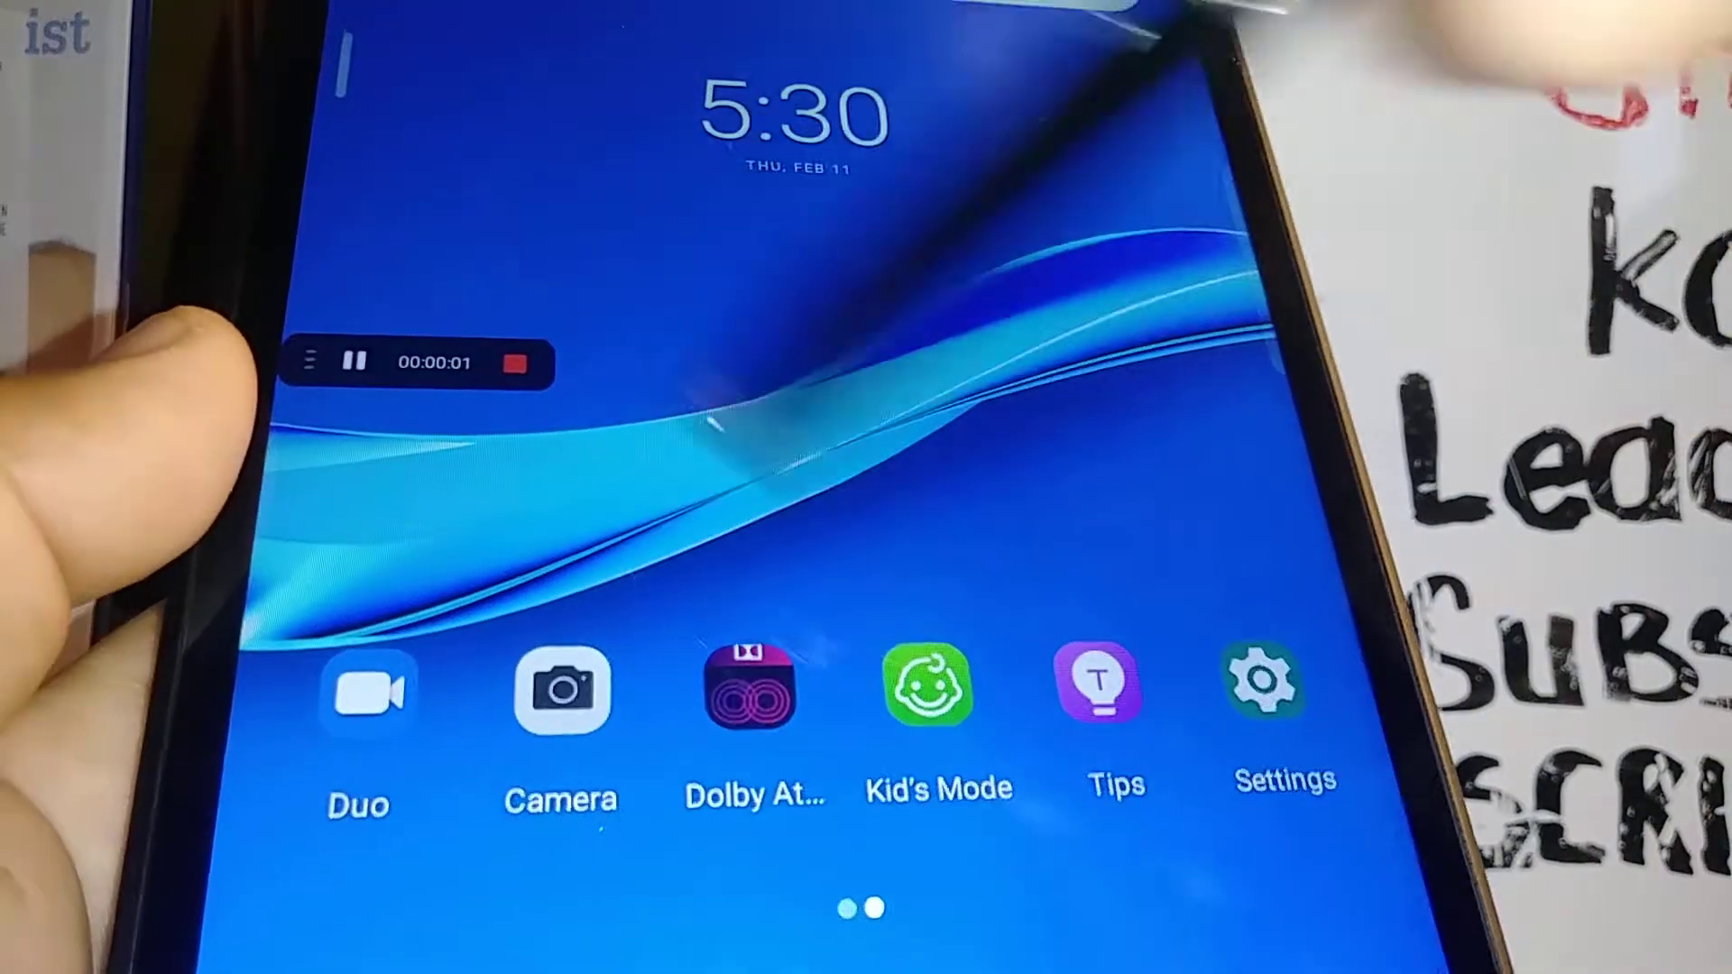
pyautogui.click(934, 684)
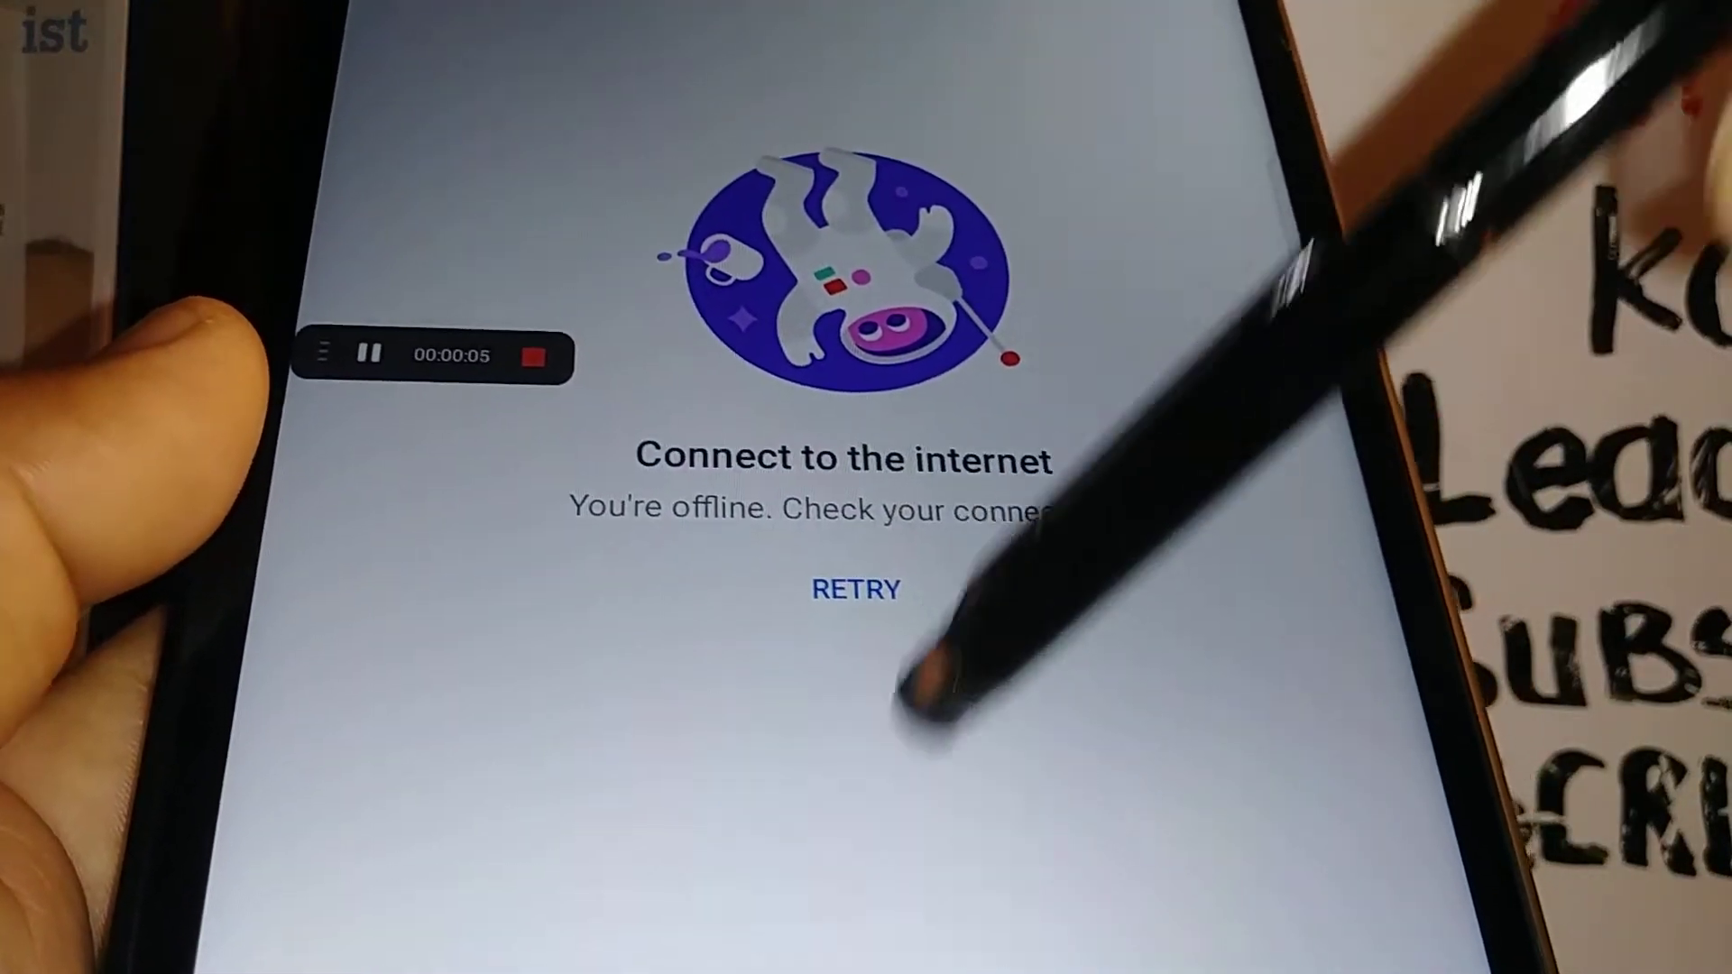
pyautogui.click(855, 590)
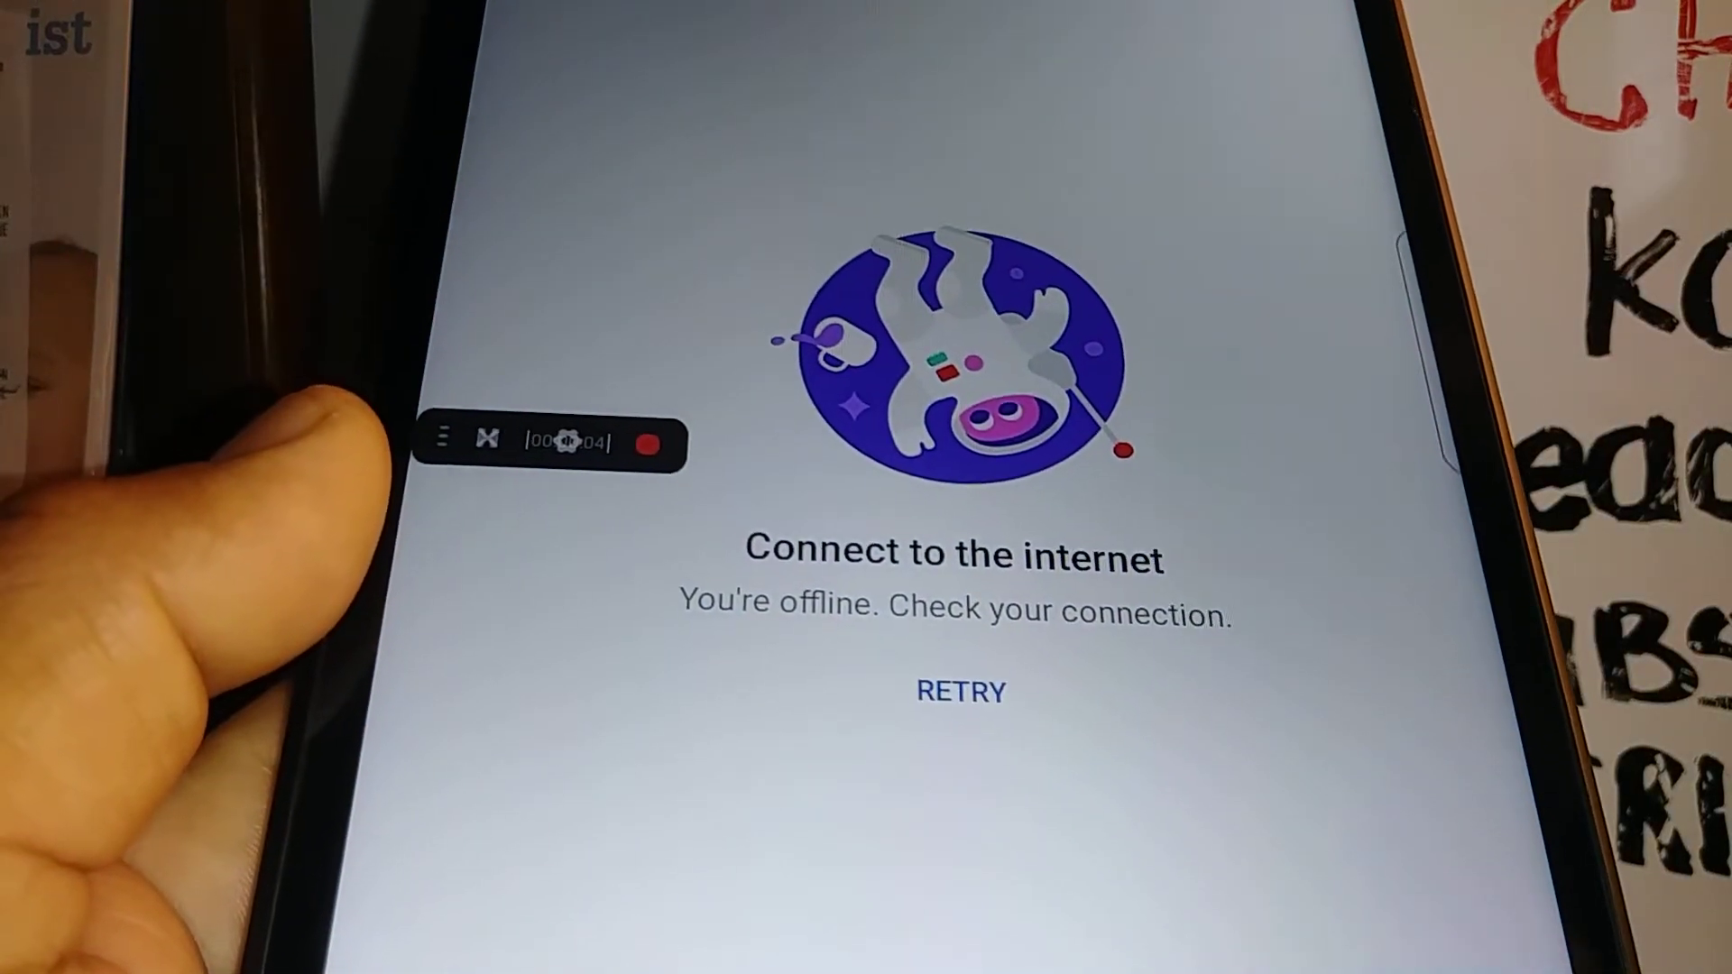
pyautogui.click(959, 692)
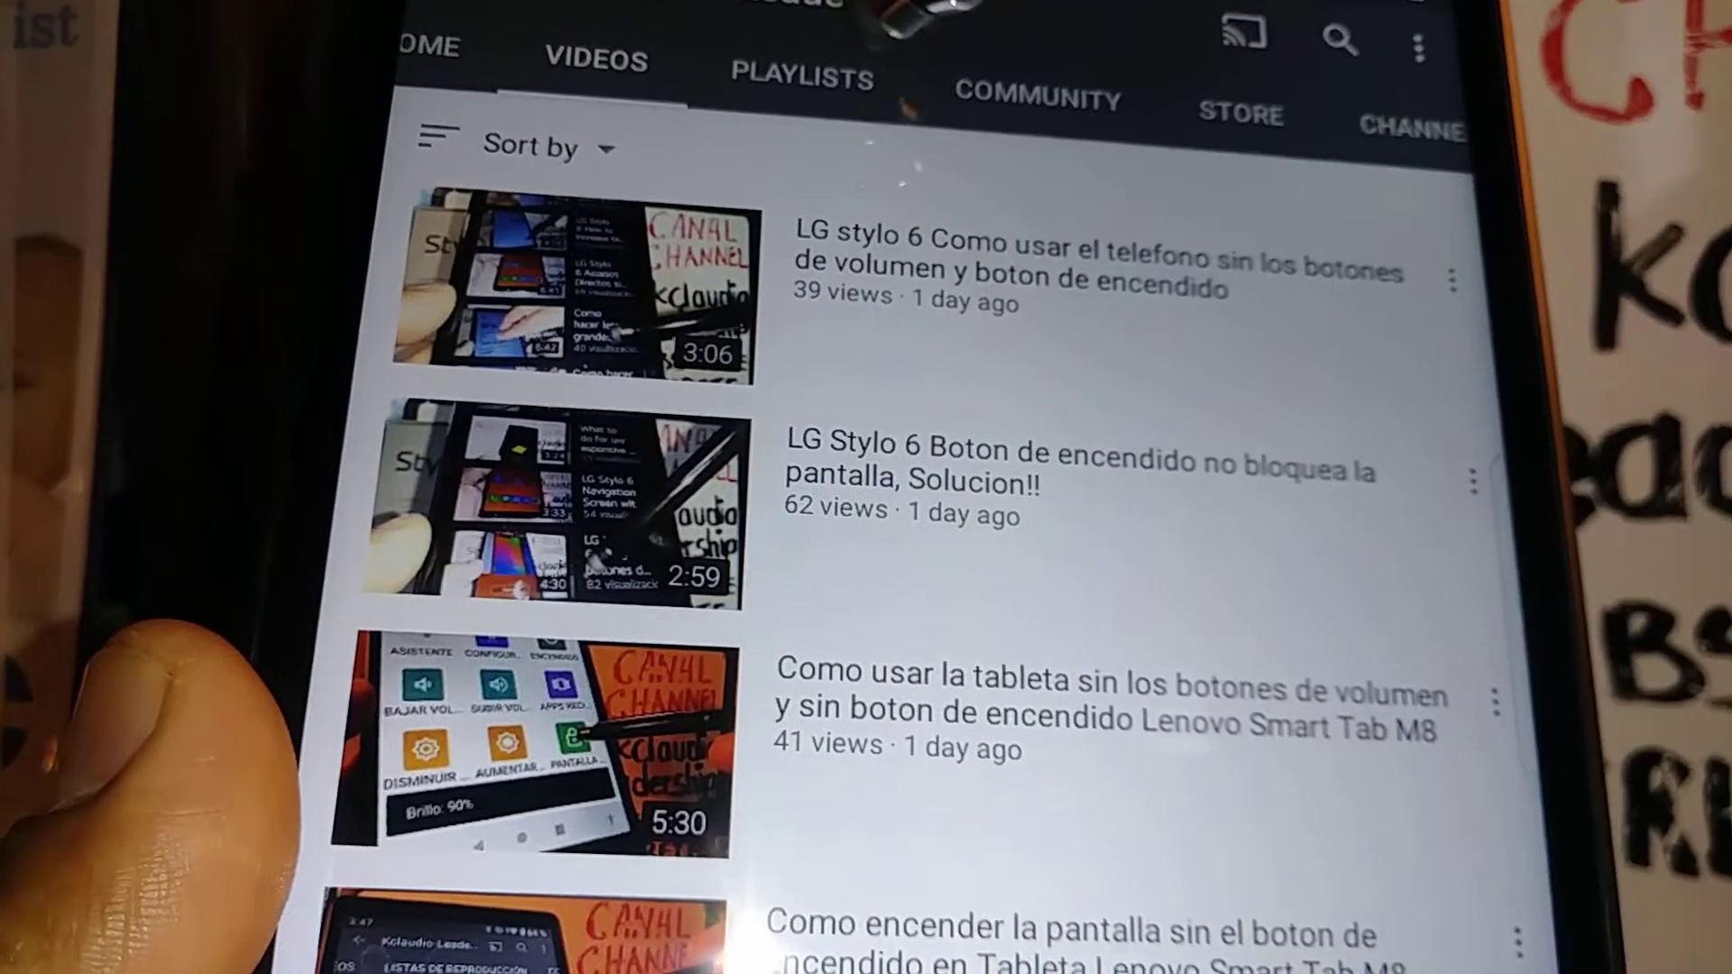
# Show the channel's PLAYLISTS tab with its playlist video counts
pyautogui.click(801, 77)
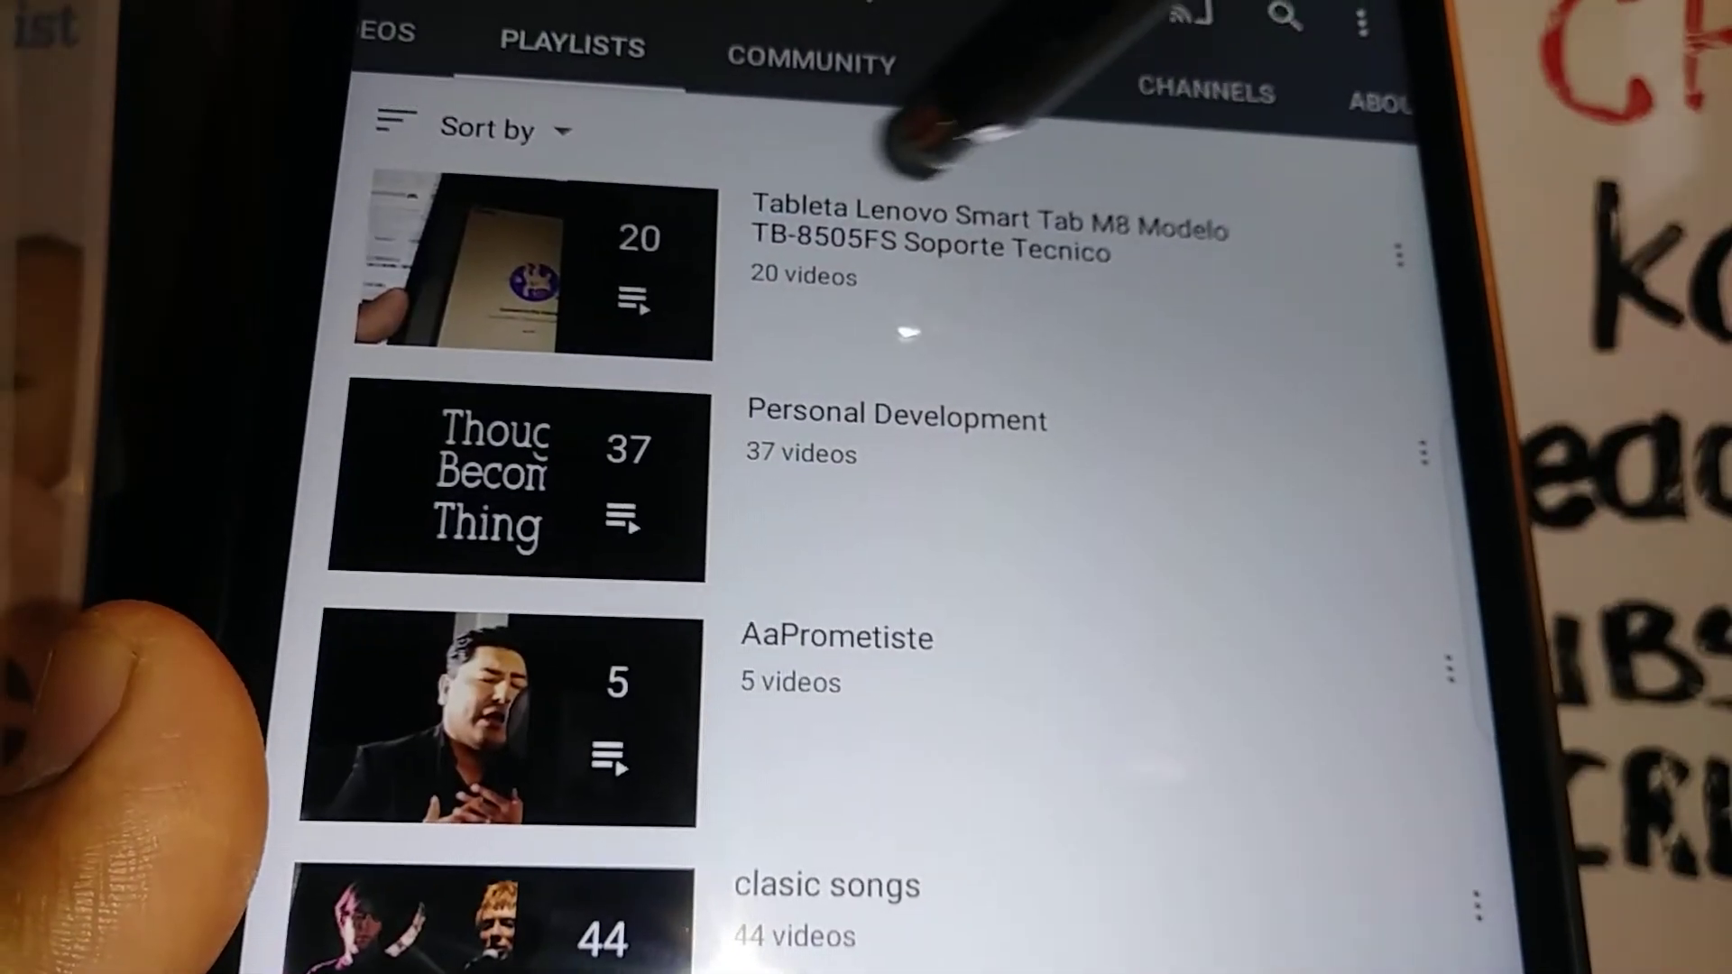